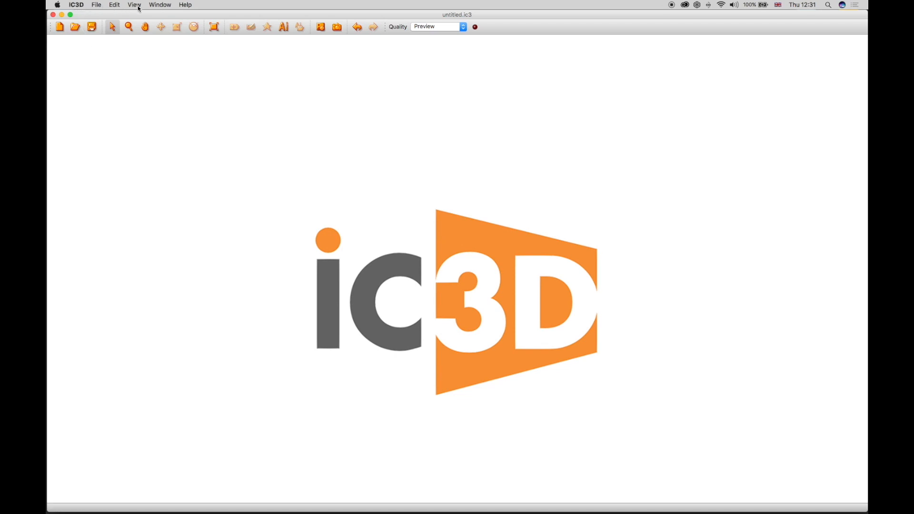
{"action": "mouse_move", "coordinate": [279, 31]}
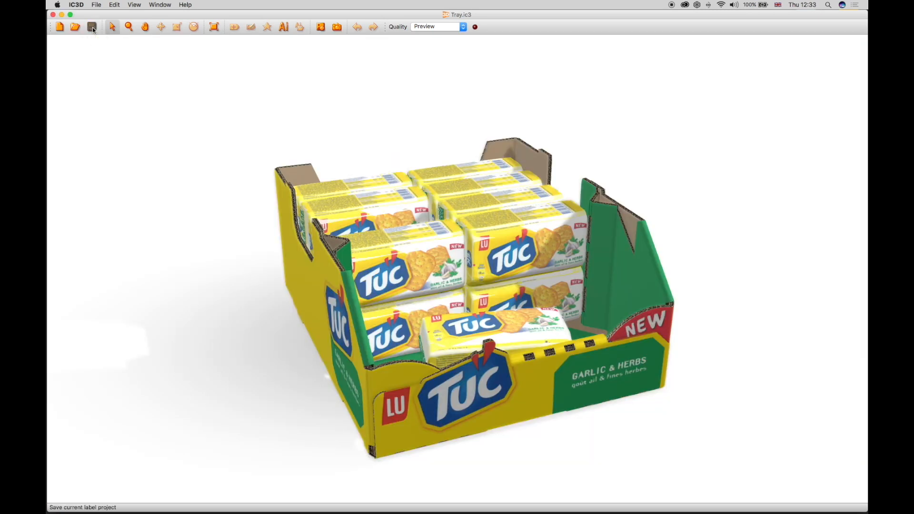
{"action": "mouse_move", "coordinate": [111, 27]}
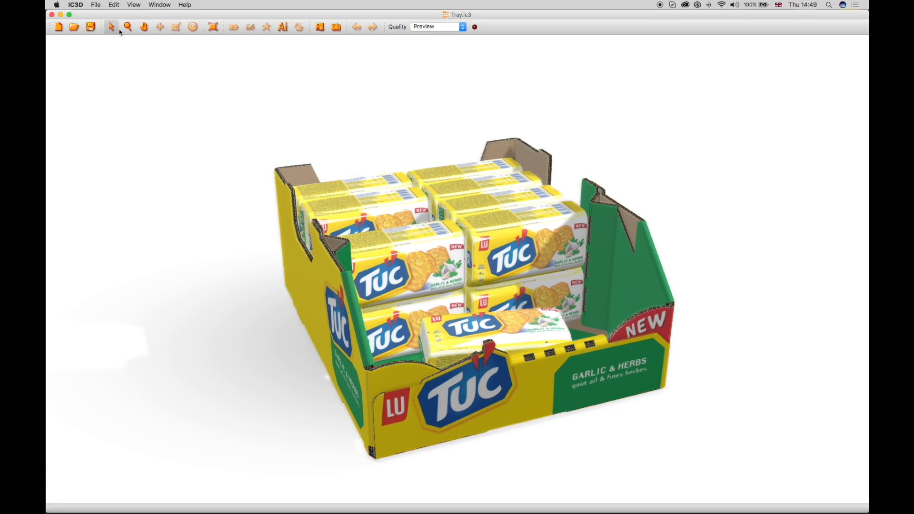
Load Tray.ic3 to show the yellow and green TUC cracker tray
{"action": "left_click", "coordinate": [127, 27]}
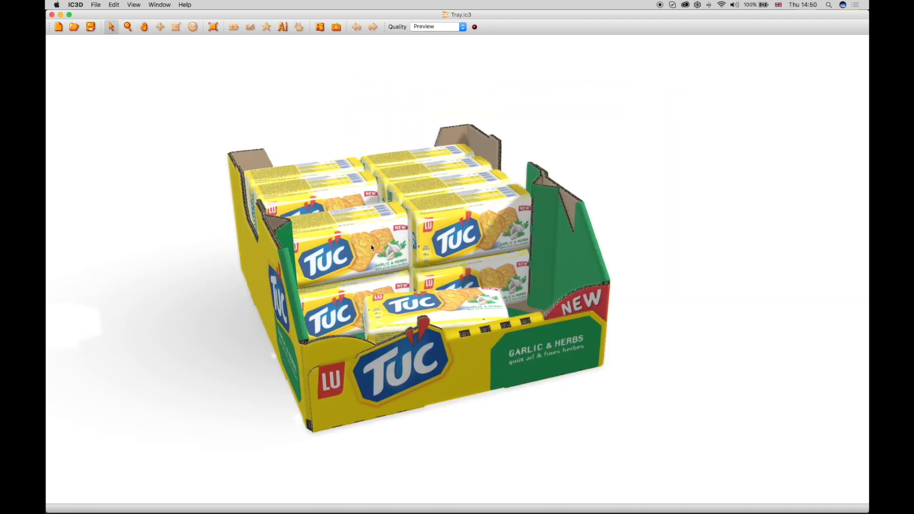
Select the cracker tray and drag the transform gizmo to move it to a new spot
{"action": "left_click", "coordinate": [175, 26]}
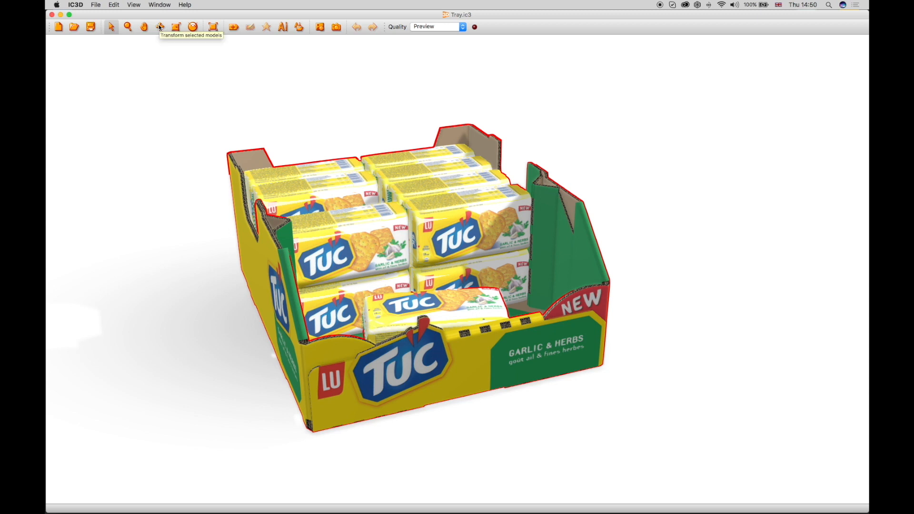
{"action": "left_click", "coordinate": [160, 26]}
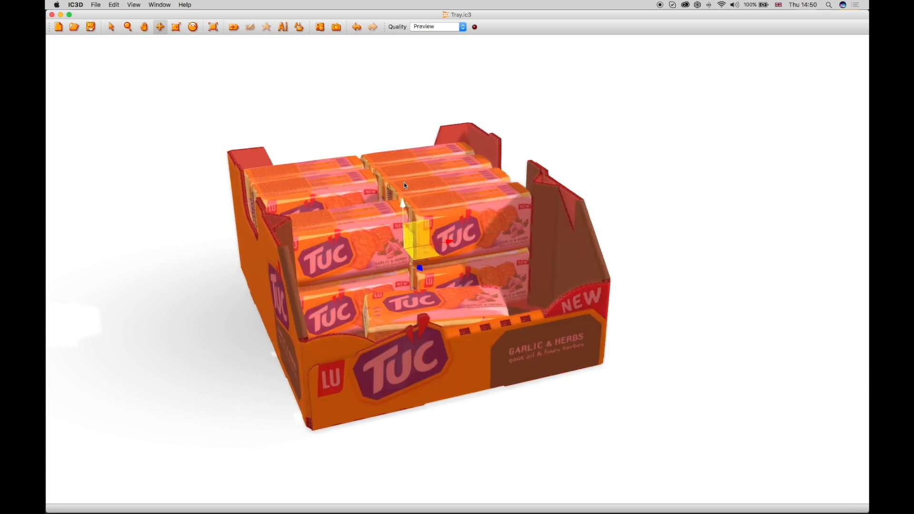
{"action": "left_click_drag", "start_coordinate": [405, 186], "coordinate": [400, 358]}
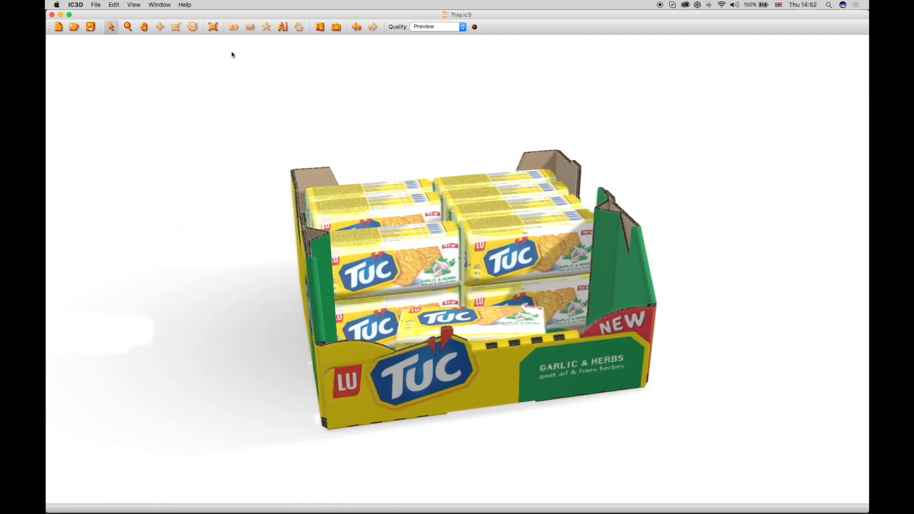
{"action": "mouse_move", "coordinate": [233, 27]}
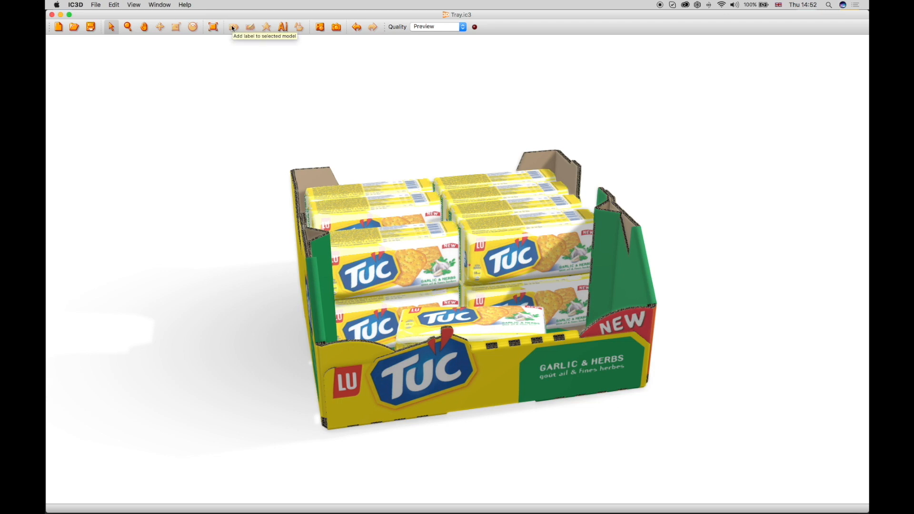
{"action": "mouse_move", "coordinate": [250, 27]}
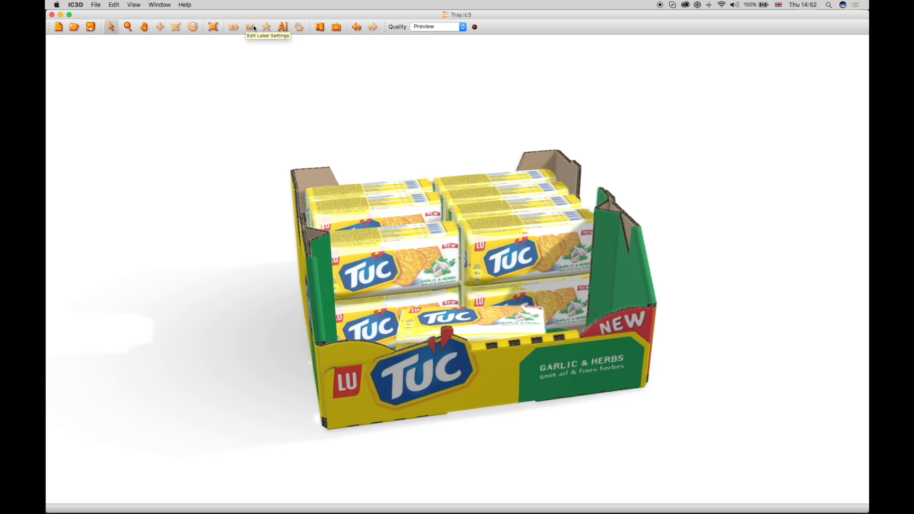
{"action": "mouse_move", "coordinate": [266, 28]}
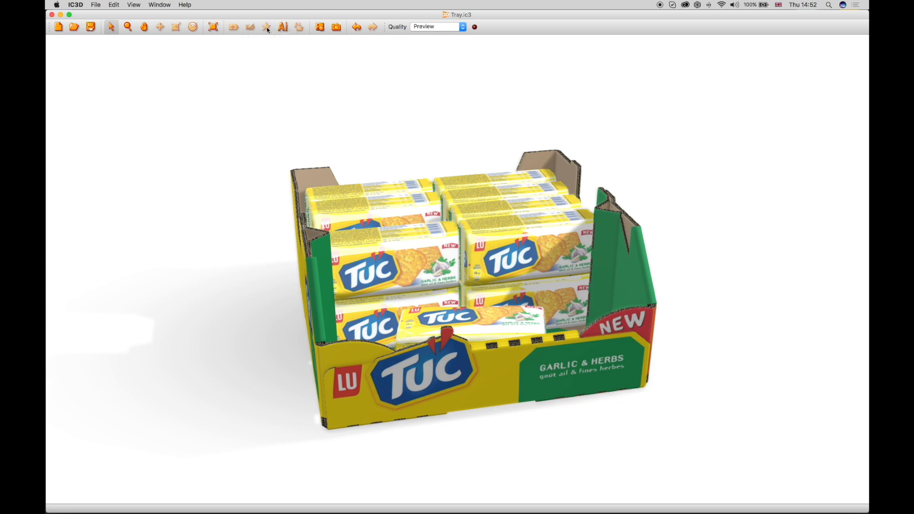
{"action": "mouse_move", "coordinate": [266, 27]}
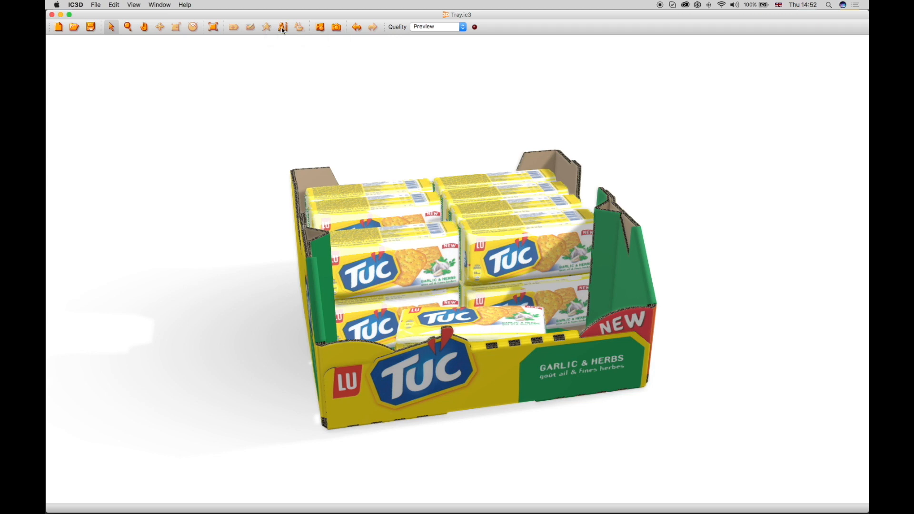
{"action": "mouse_move", "coordinate": [282, 27]}
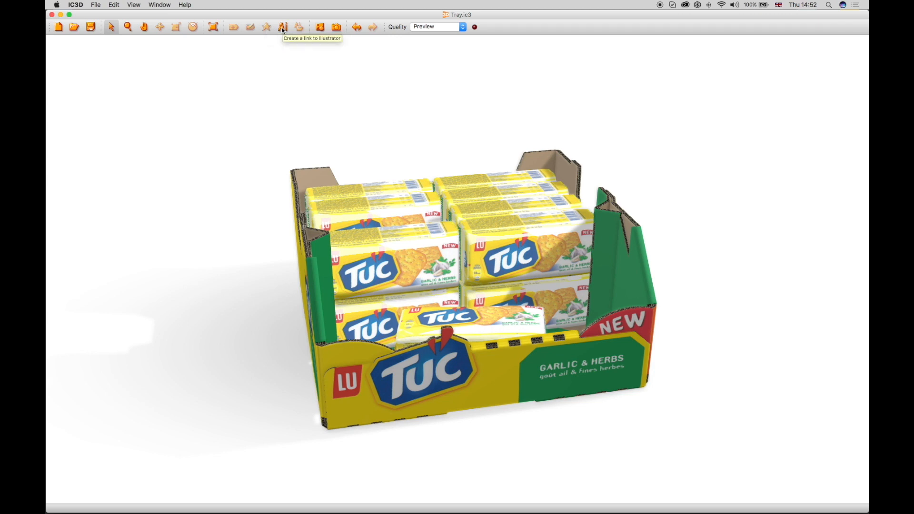
{"action": "mouse_move", "coordinate": [314, 52]}
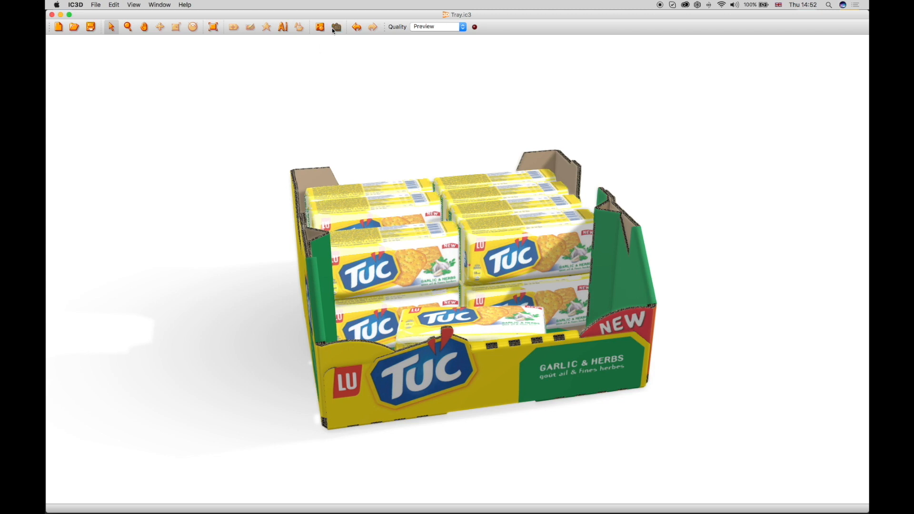
Enter a camera yaw of 22 in Camera Settings
{"action": "left_click", "coordinate": [337, 27]}
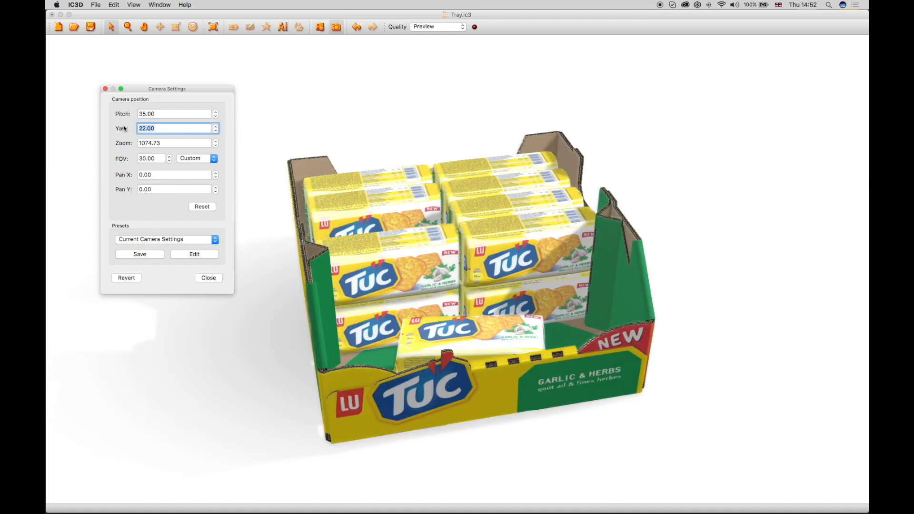
{"action": "type", "text": "2"}
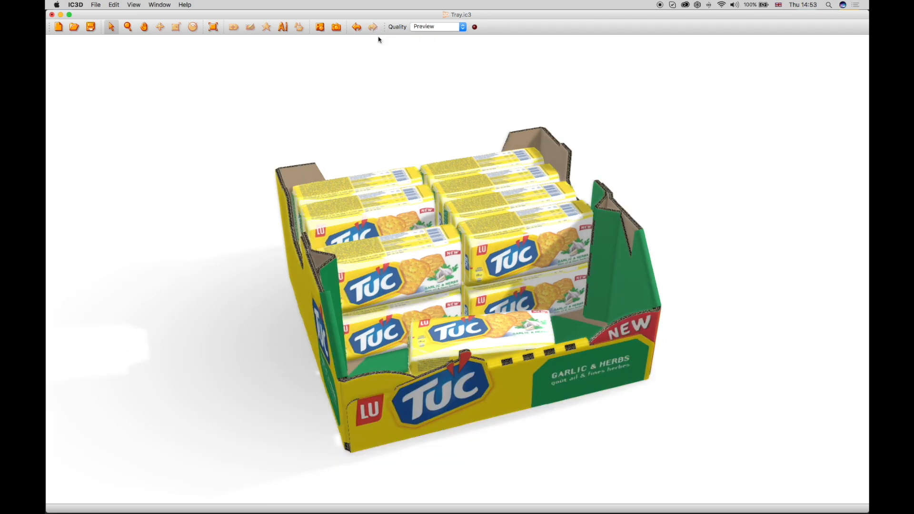
{"action": "left_click", "coordinate": [436, 26]}
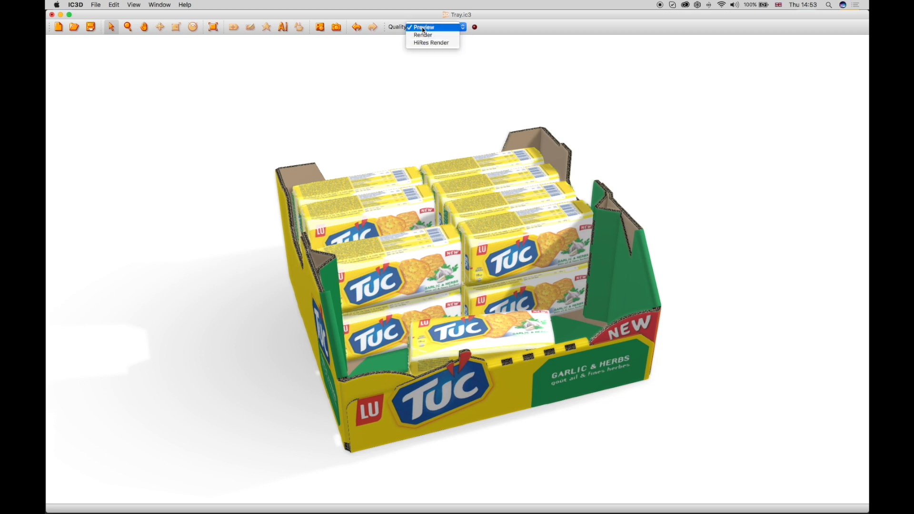
{"action": "left_click", "coordinate": [423, 27]}
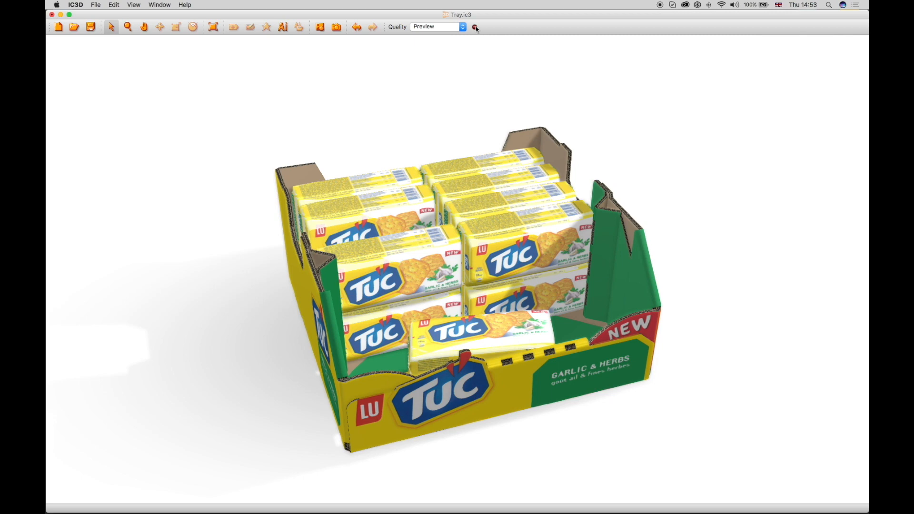
{"action": "left_click", "coordinate": [474, 27]}
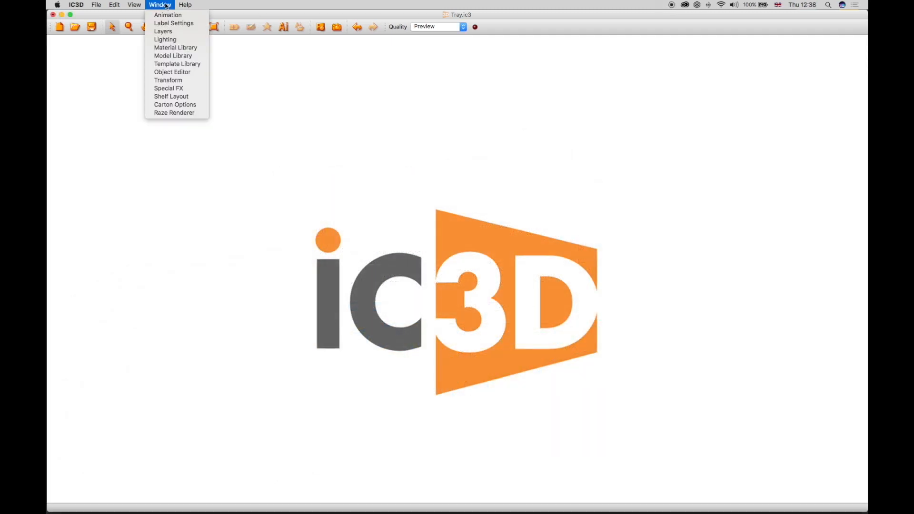
{"action": "mouse_move", "coordinate": [175, 104]}
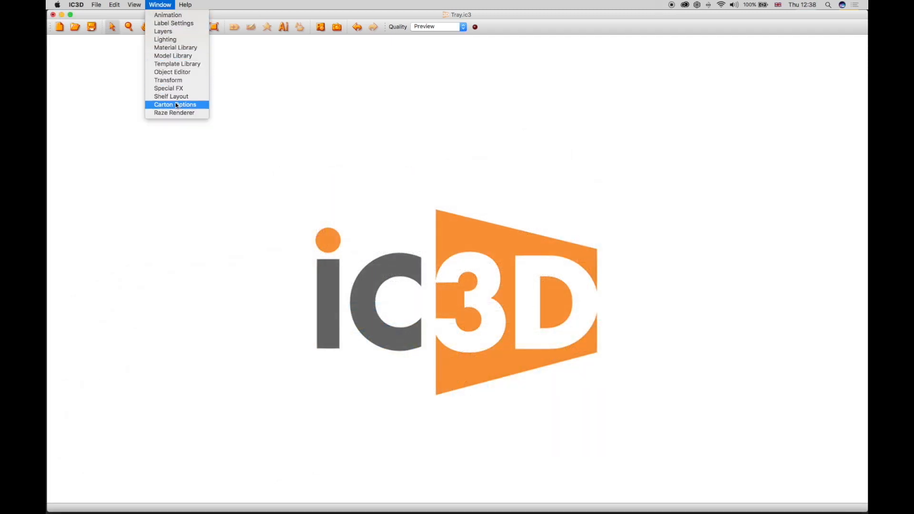
{"action": "mouse_move", "coordinate": [167, 15]}
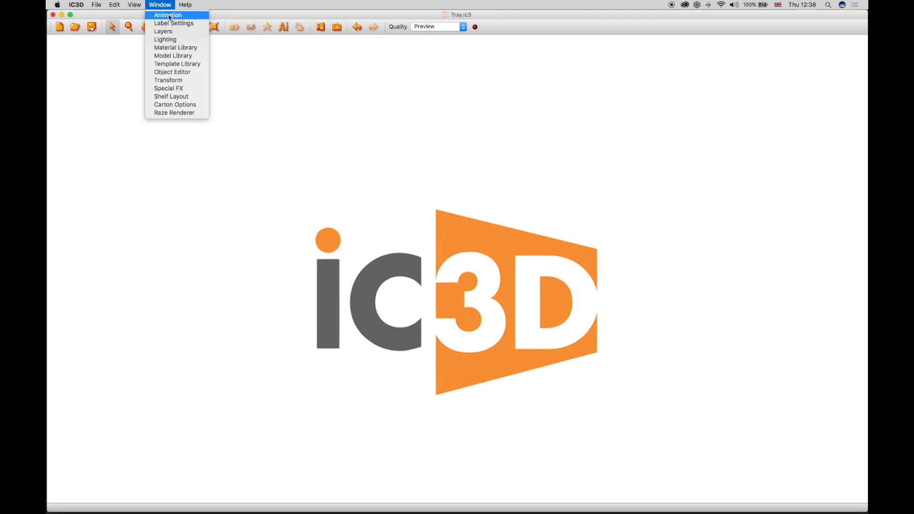
Open the Model Library, scroll through its packaging models, and return to large thumbnails
{"action": "left_click", "coordinate": [173, 56]}
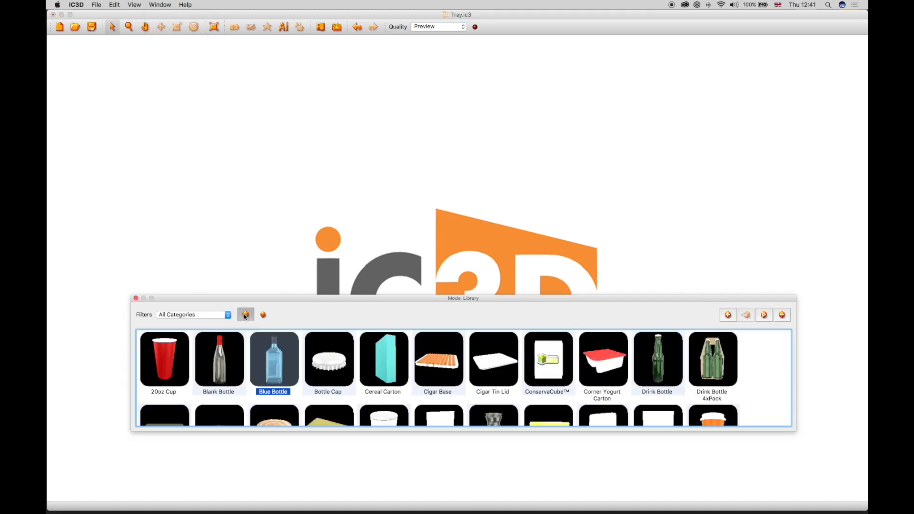
{"action": "scroll", "scroll_direction": "down", "scroll_amount": 3}
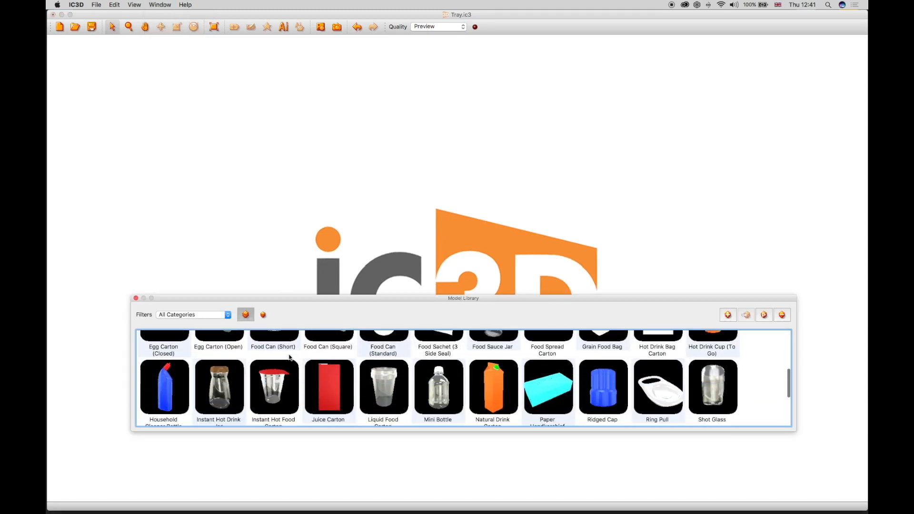
{"action": "scroll", "scroll_direction": "down", "scroll_amount": 3}
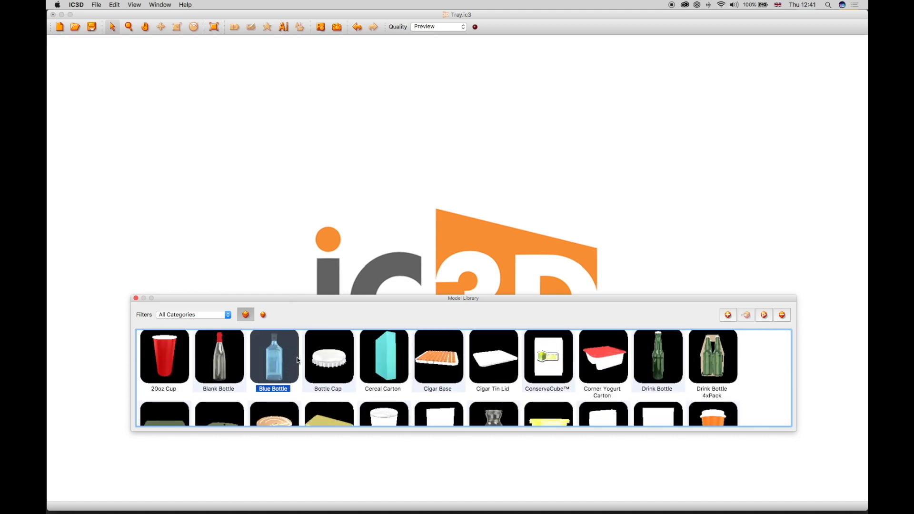
{"action": "mouse_move", "coordinate": [263, 314]}
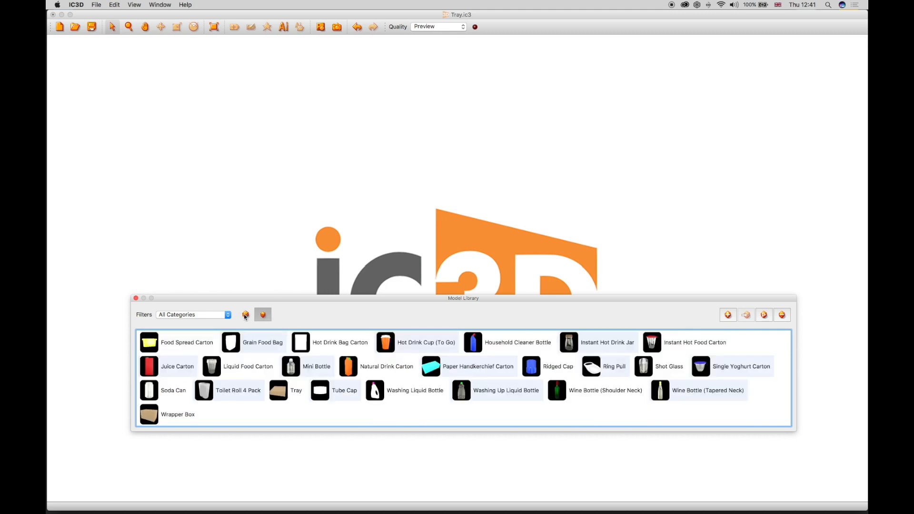
{"action": "left_click", "coordinate": [245, 315]}
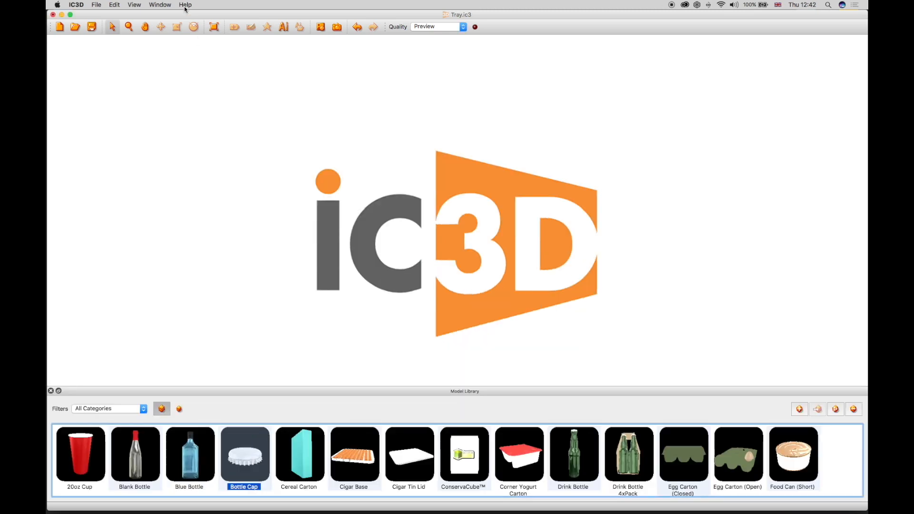
Dock the Material Library beside the Model Library and bring the Model Library tab forward
{"action": "left_click", "coordinate": [160, 5]}
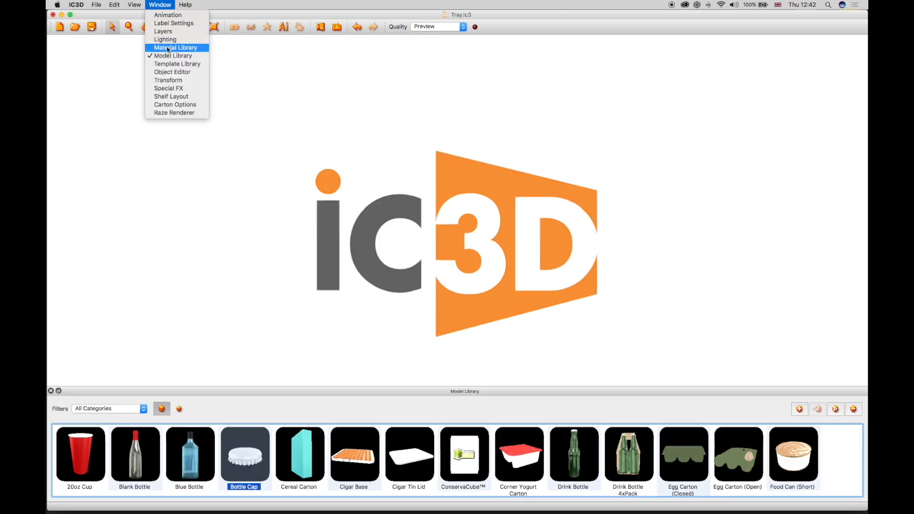
{"action": "left_click", "coordinate": [175, 47]}
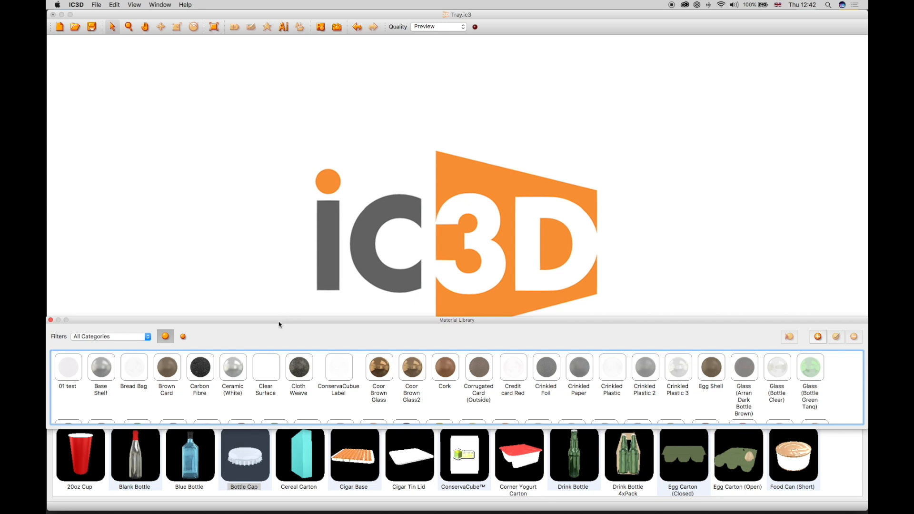
{"action": "mouse_move", "coordinate": [205, 380]}
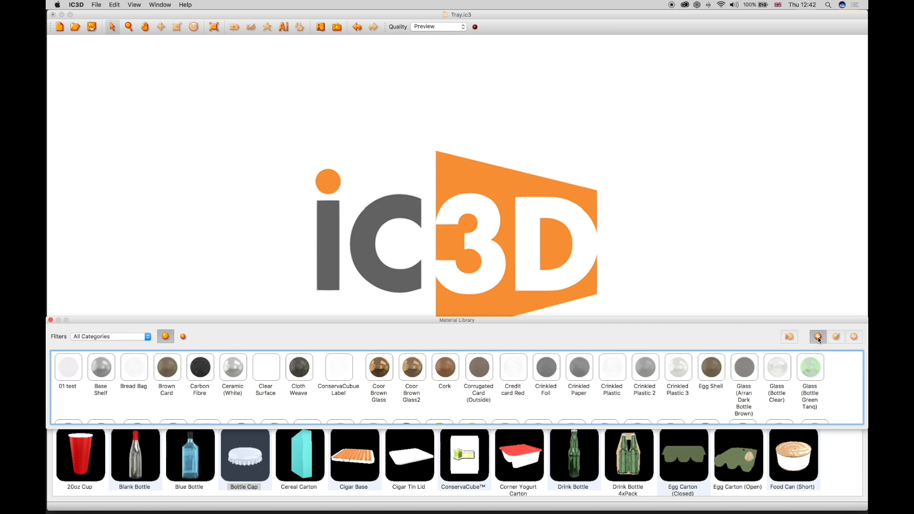
{"action": "left_click", "coordinate": [818, 336]}
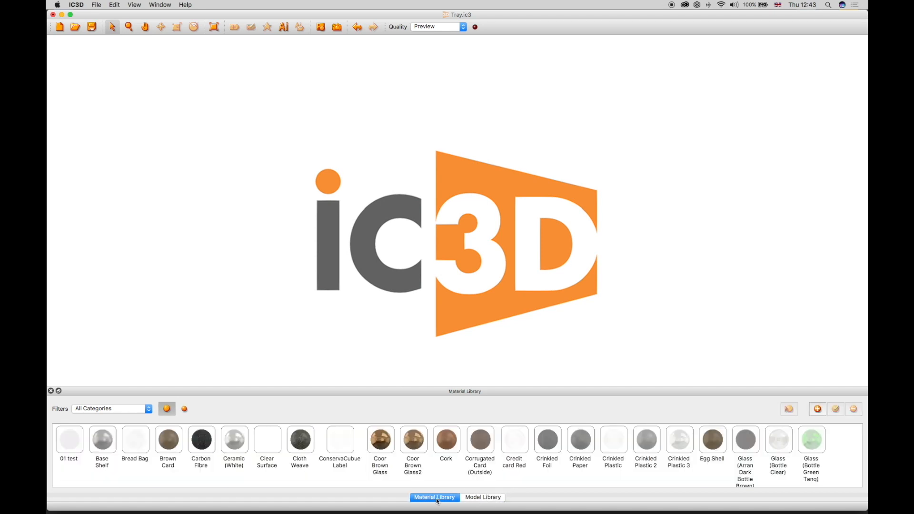
{"action": "left_click", "coordinate": [482, 497]}
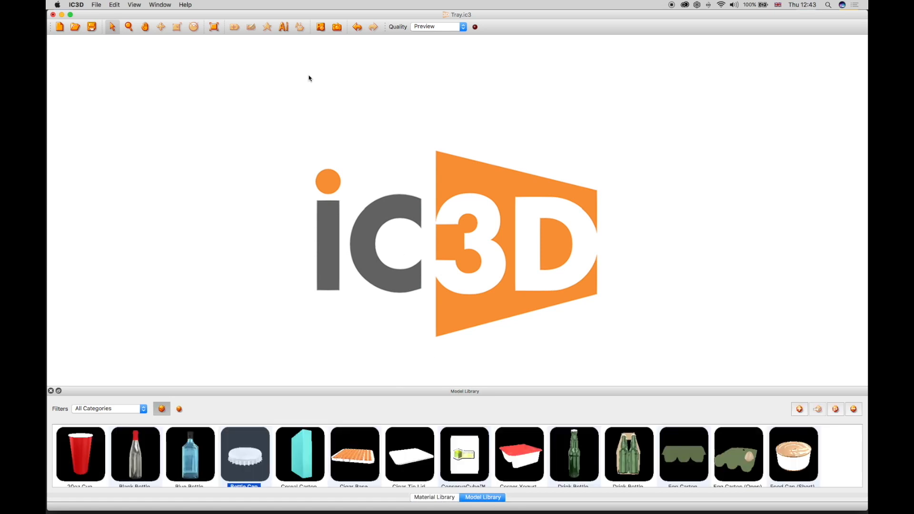
{"action": "left_click", "coordinate": [160, 5]}
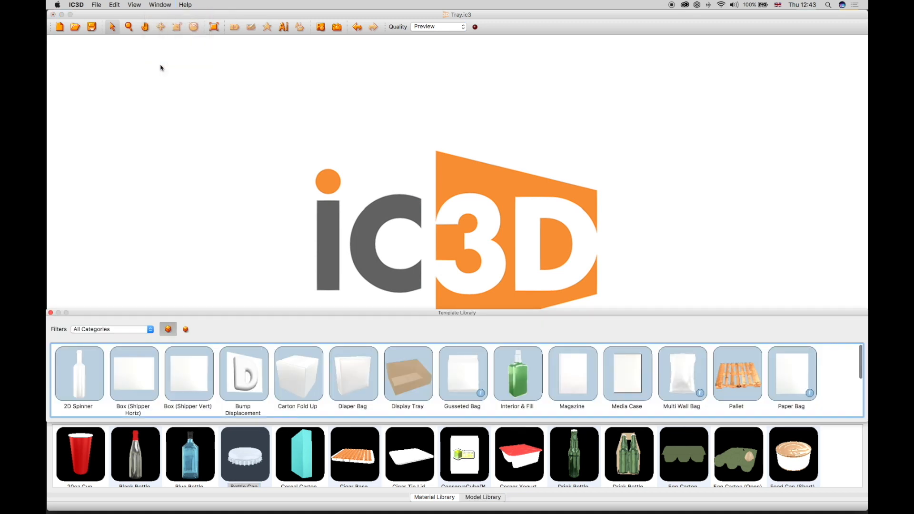
{"action": "mouse_move", "coordinate": [243, 348]}
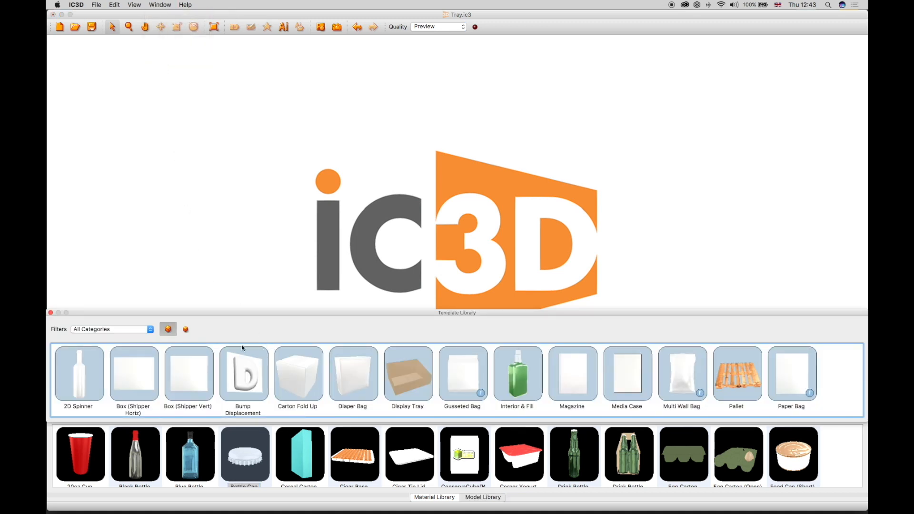
{"action": "mouse_move", "coordinate": [360, 386]}
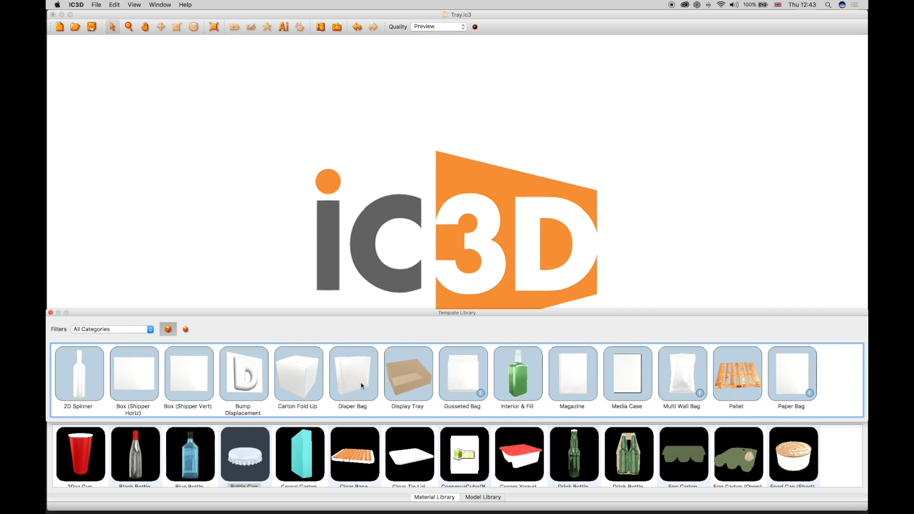
{"action": "mouse_move", "coordinate": [604, 380]}
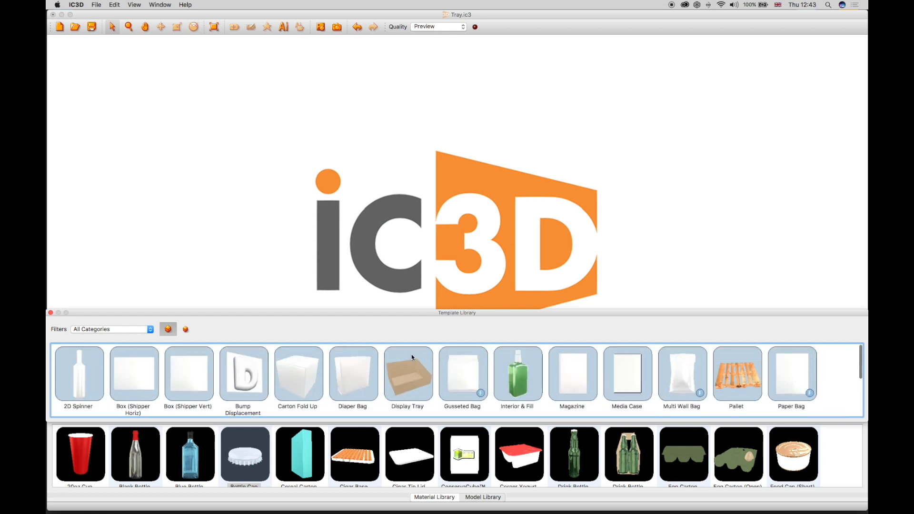
{"action": "mouse_move", "coordinate": [167, 329]}
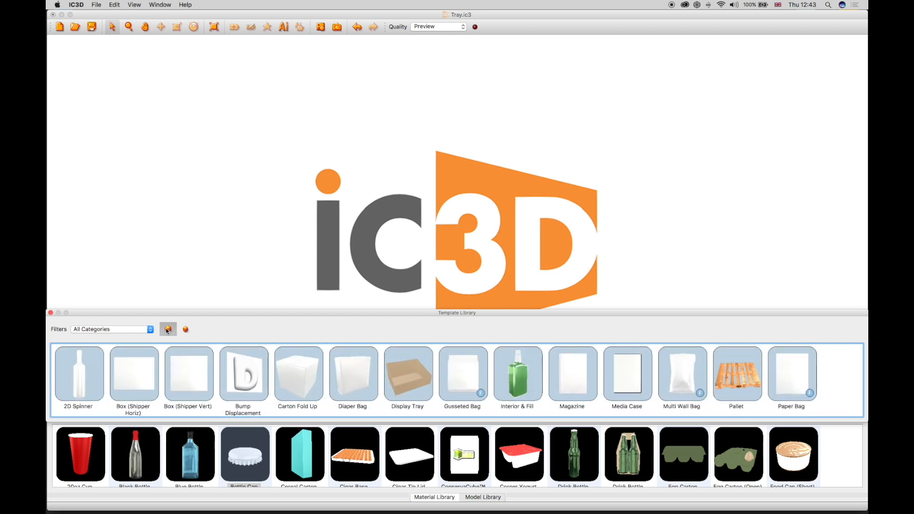
{"action": "mouse_move", "coordinate": [186, 330]}
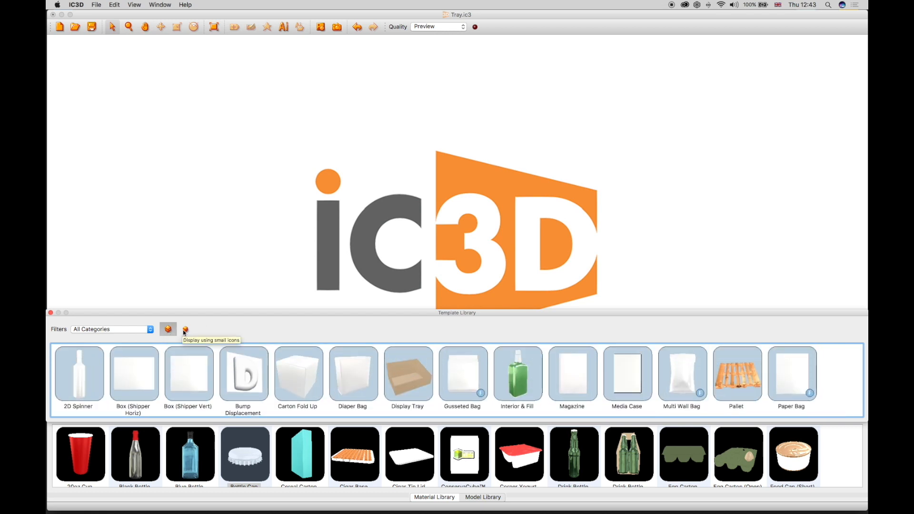
Dock the Template Library as a third bottom tab and start a new untitled scene
{"action": "left_click", "coordinate": [185, 329]}
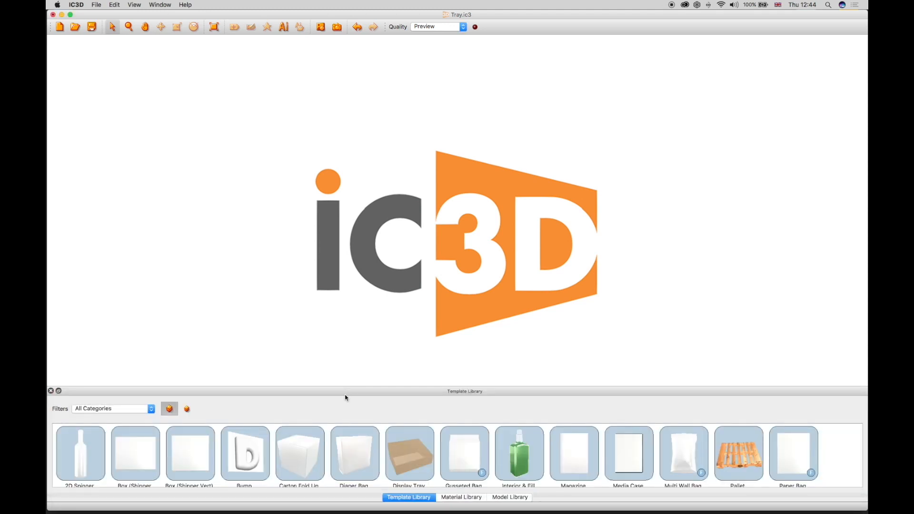
{"action": "left_click", "coordinate": [508, 497]}
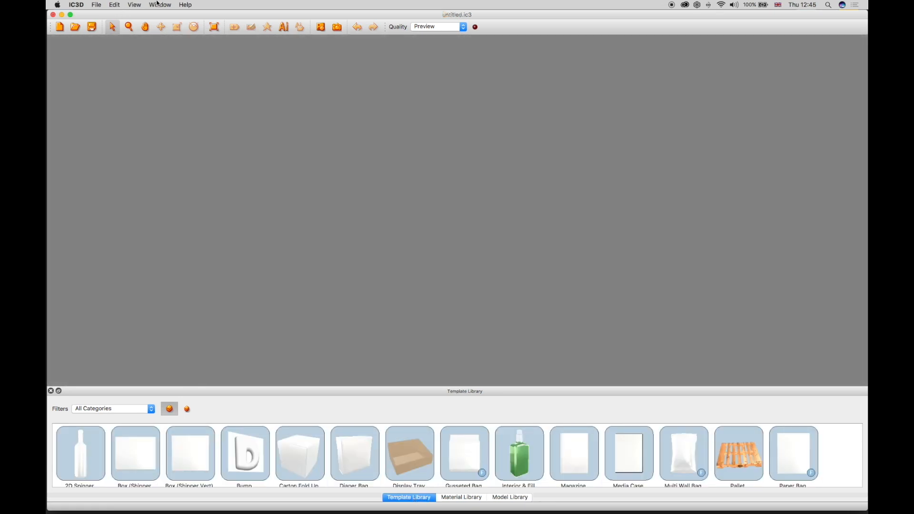
Show the Object Editor and switch to the Model Library for the Blue Bottle
{"action": "left_click", "coordinate": [160, 5]}
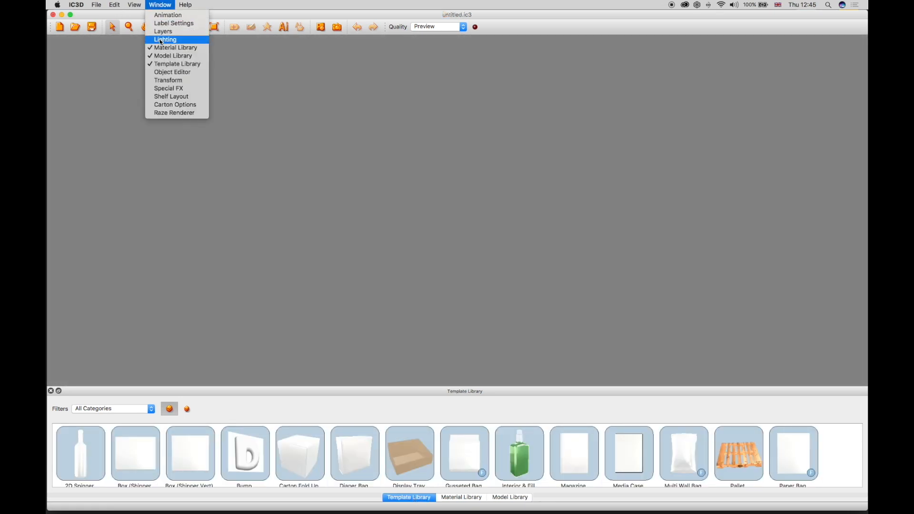
{"action": "left_click", "coordinate": [173, 72]}
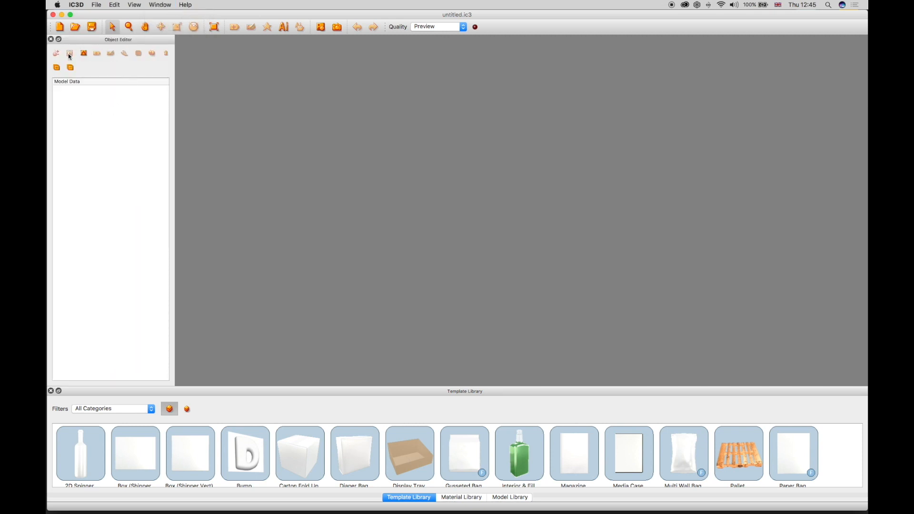
{"action": "left_click", "coordinate": [509, 497]}
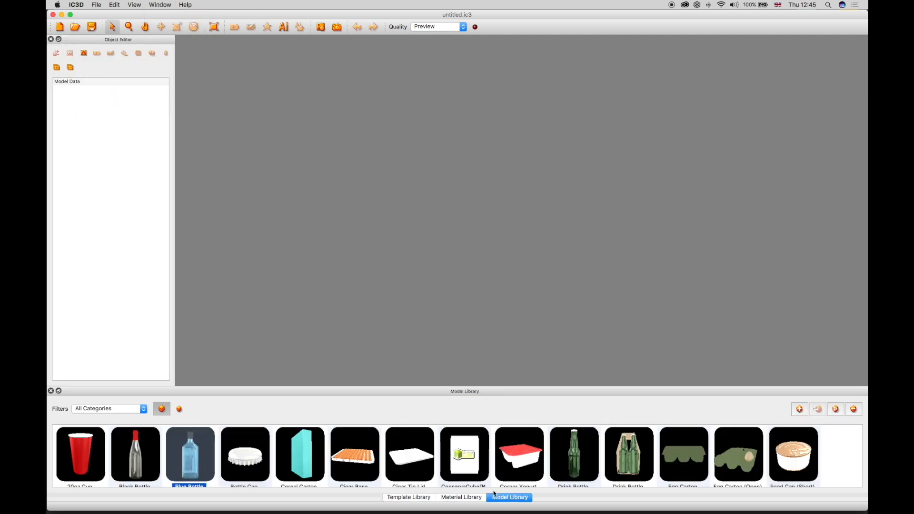
{"action": "mouse_move", "coordinate": [408, 283]}
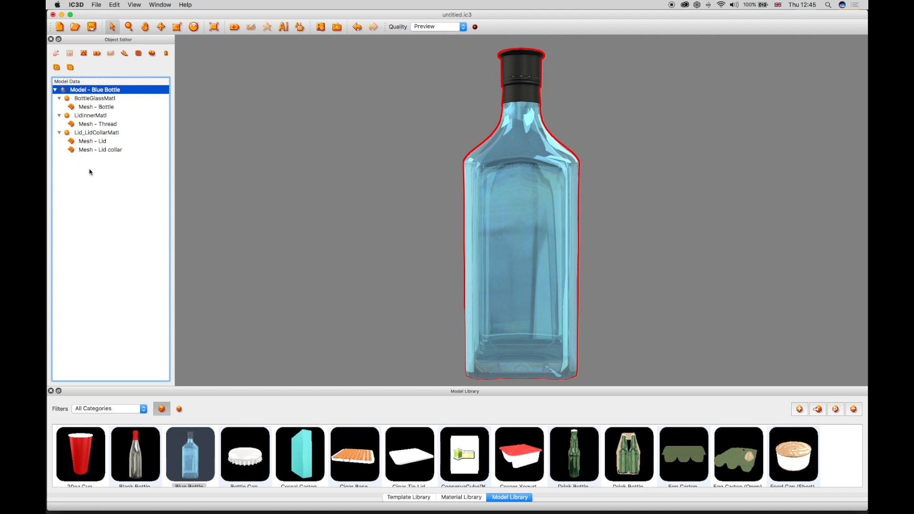
Add a 40 mm square New Label to the bottle's BottleGlassMatl part
{"action": "left_click", "coordinate": [94, 98]}
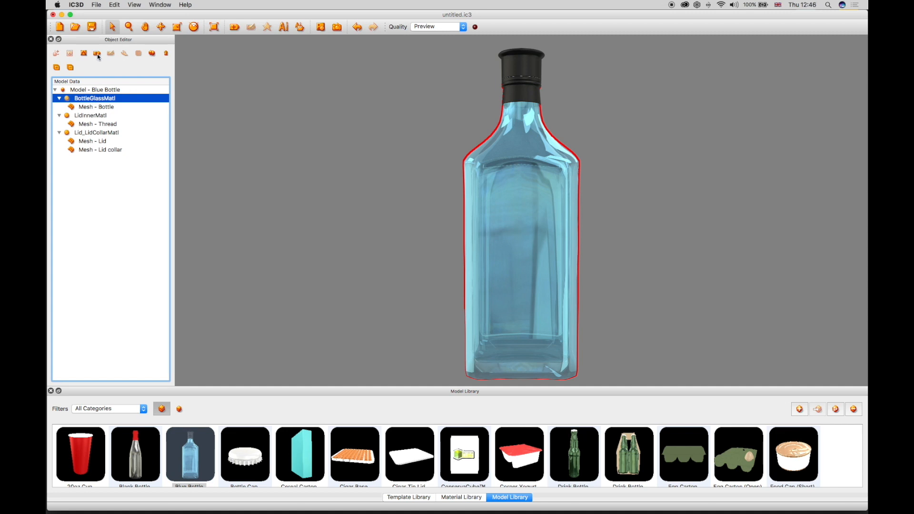
{"action": "left_click", "coordinate": [96, 53]}
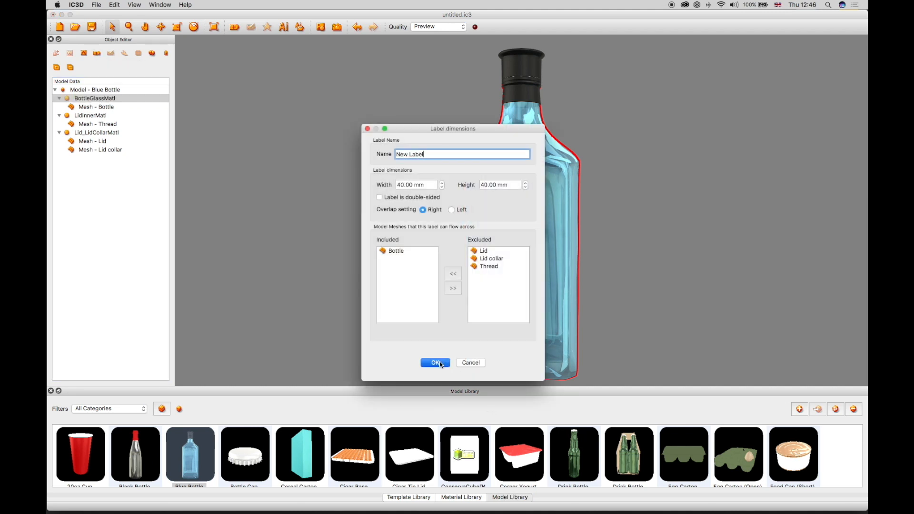
{"action": "left_click", "coordinate": [435, 362]}
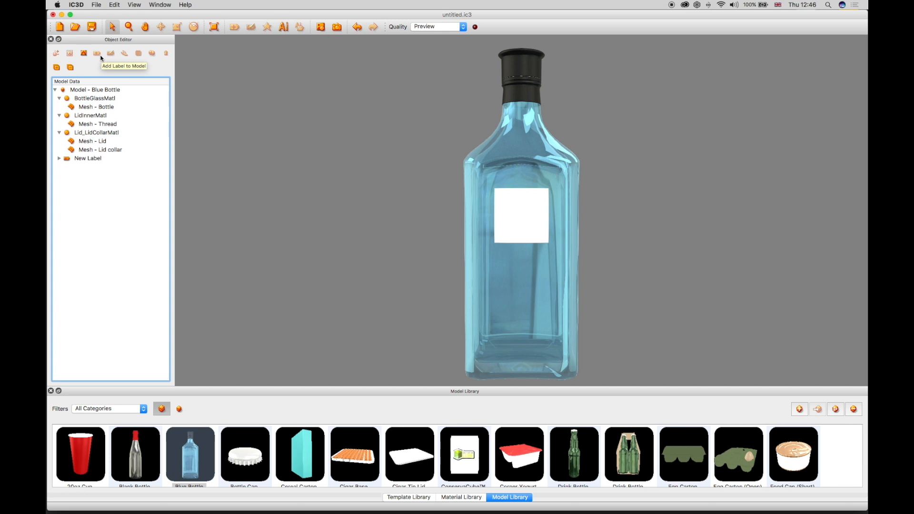
{"action": "mouse_move", "coordinate": [138, 53]}
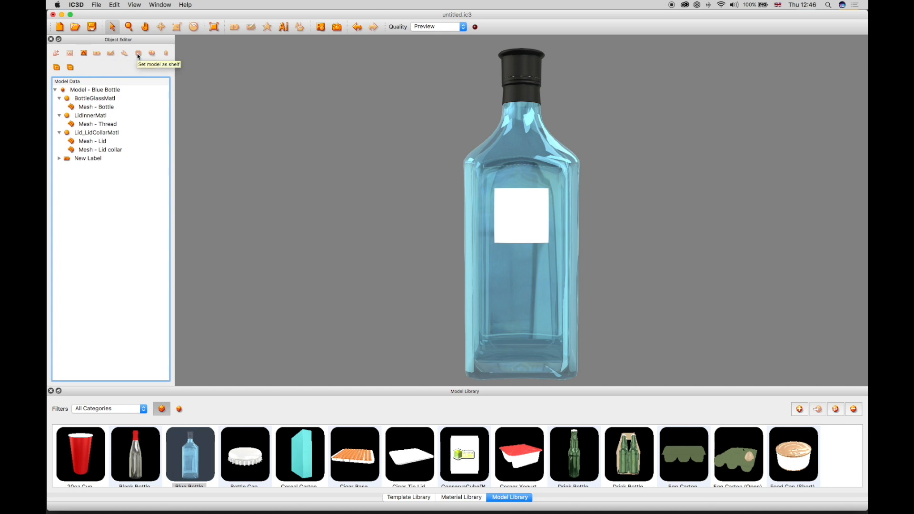
{"action": "mouse_move", "coordinate": [152, 52]}
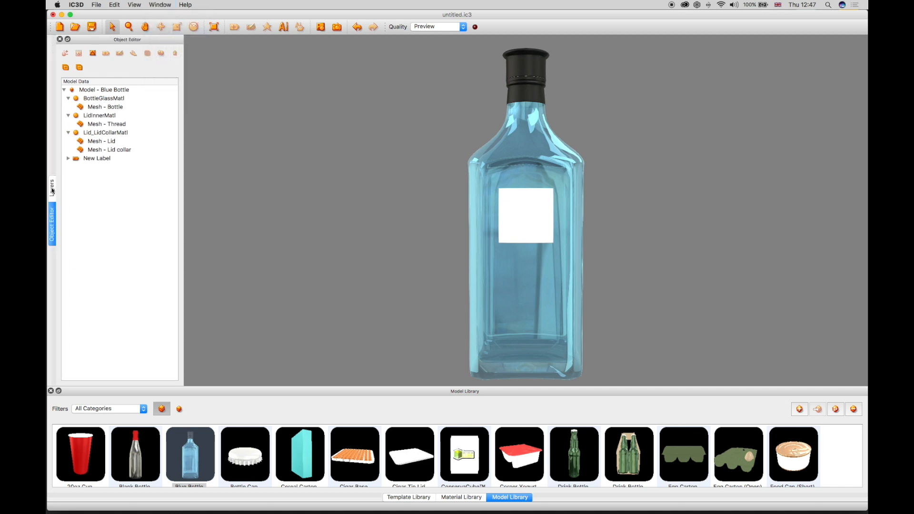
Switch the side panel to the empty Layers tab beside the Object Editor
{"action": "left_click", "coordinate": [51, 190]}
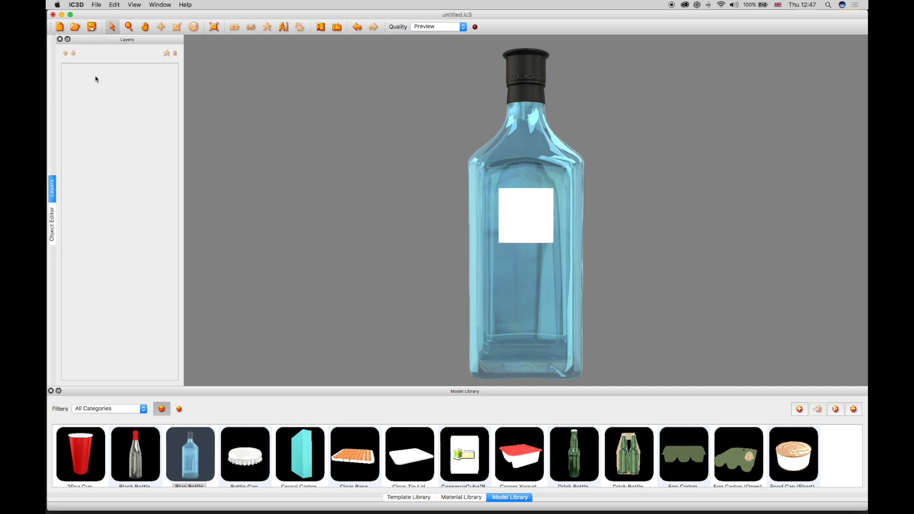
{"action": "mouse_move", "coordinate": [517, 224]}
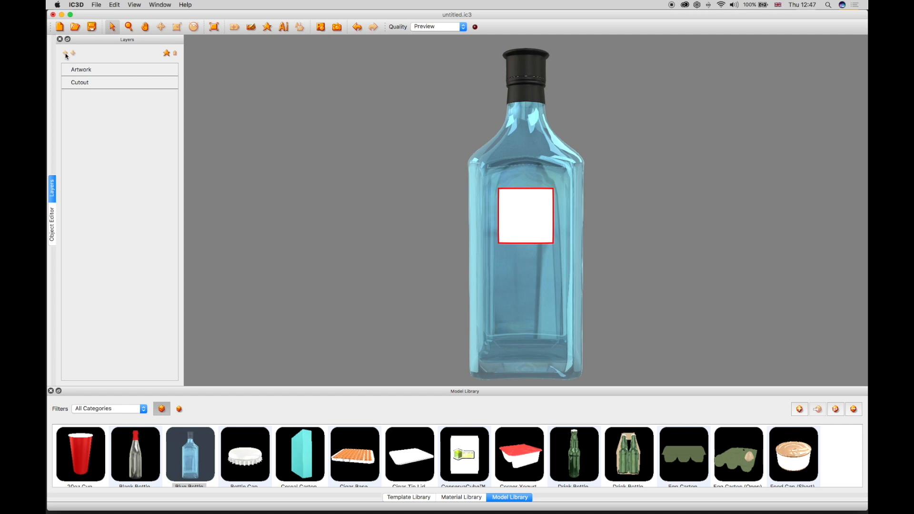
{"action": "mouse_move", "coordinate": [65, 53]}
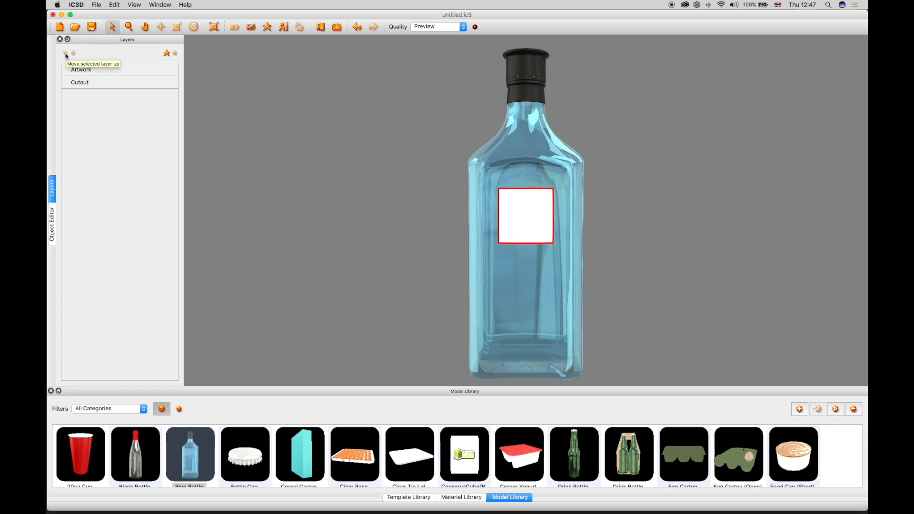
{"action": "mouse_move", "coordinate": [73, 53]}
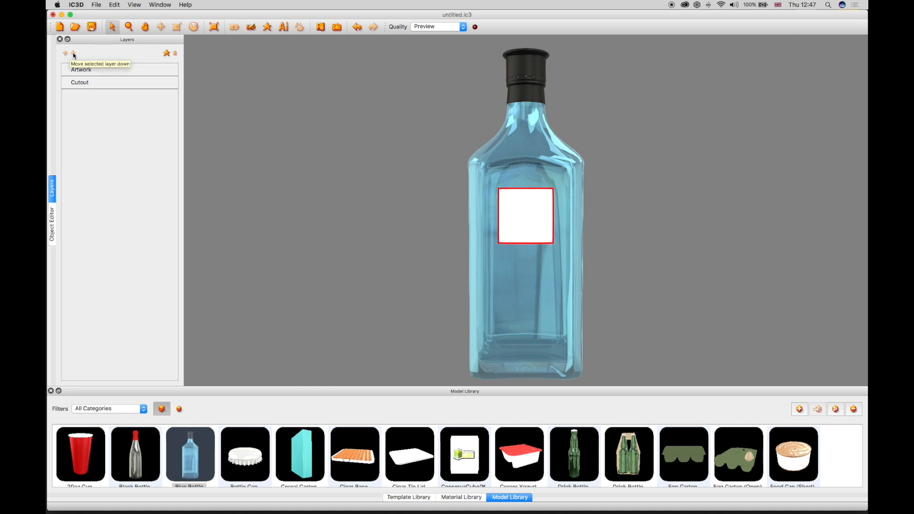
{"action": "mouse_move", "coordinate": [167, 57]}
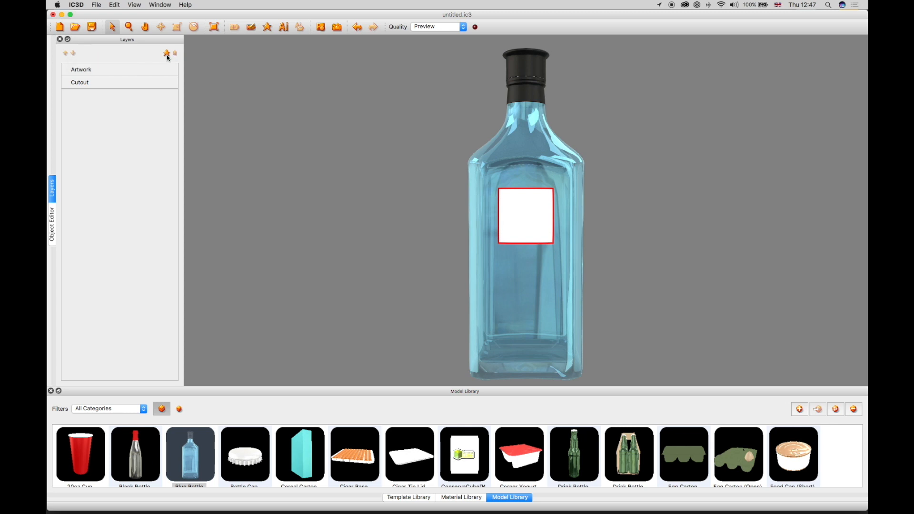
{"action": "mouse_move", "coordinate": [166, 53]}
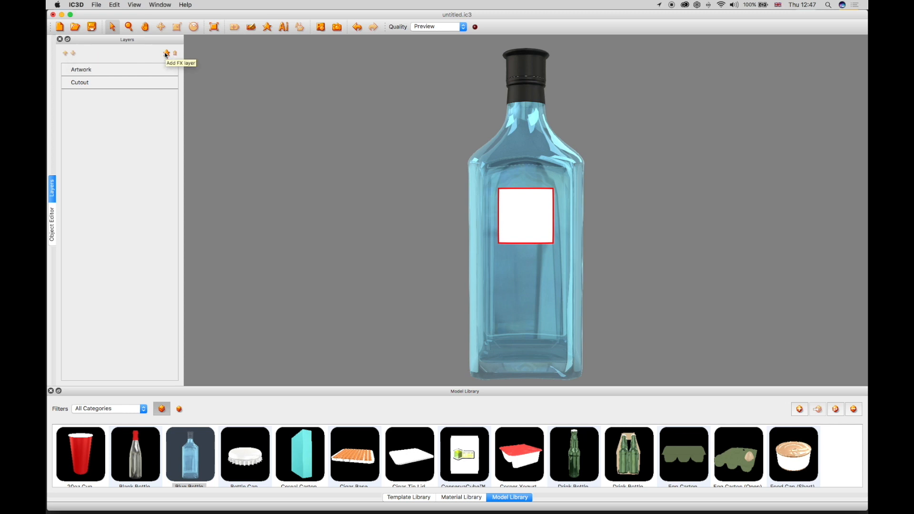
{"action": "mouse_move", "coordinate": [174, 53]}
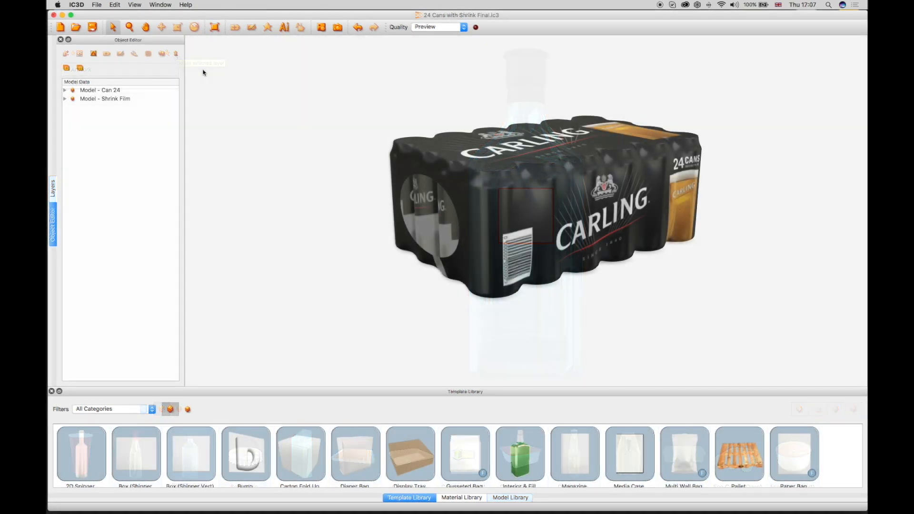
Dock the Lighting panel on the right and set the background to Environment Map
{"action": "left_click", "coordinate": [161, 4]}
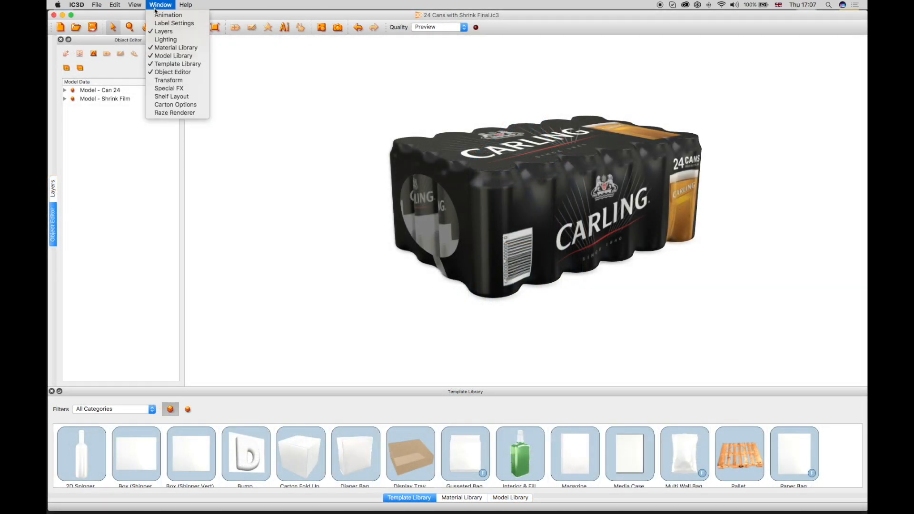
{"action": "left_click", "coordinate": [166, 39]}
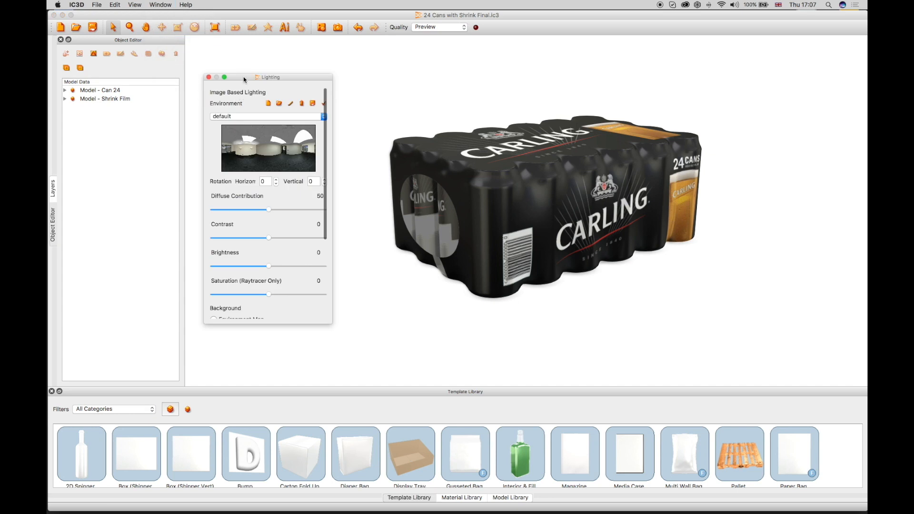
{"action": "left_click_drag", "start_coordinate": [268, 76], "coordinate": [456, 106]}
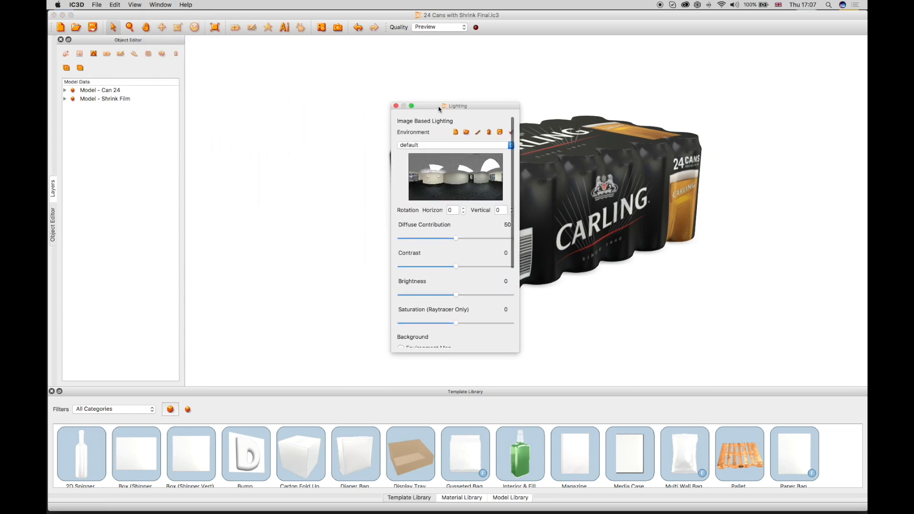
{"action": "left_click_drag", "start_coordinate": [455, 106], "coordinate": [827, 105]}
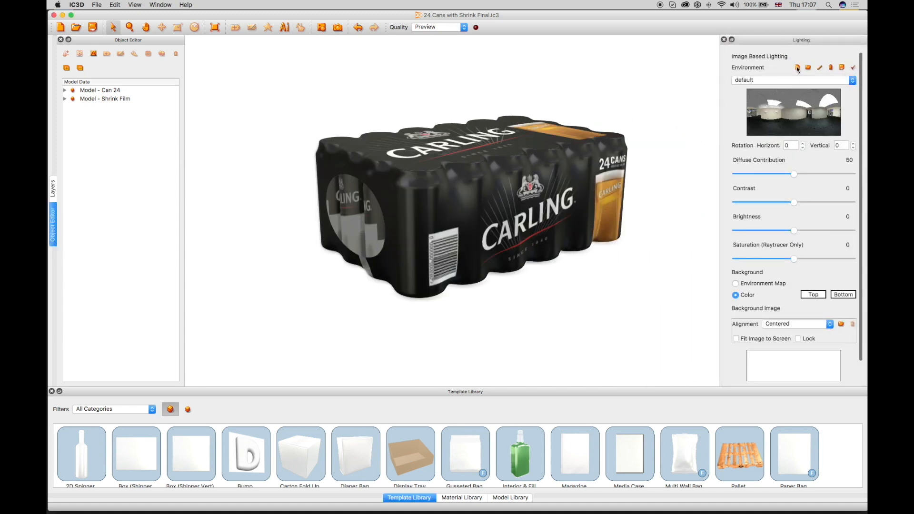
{"action": "mouse_move", "coordinate": [795, 196]}
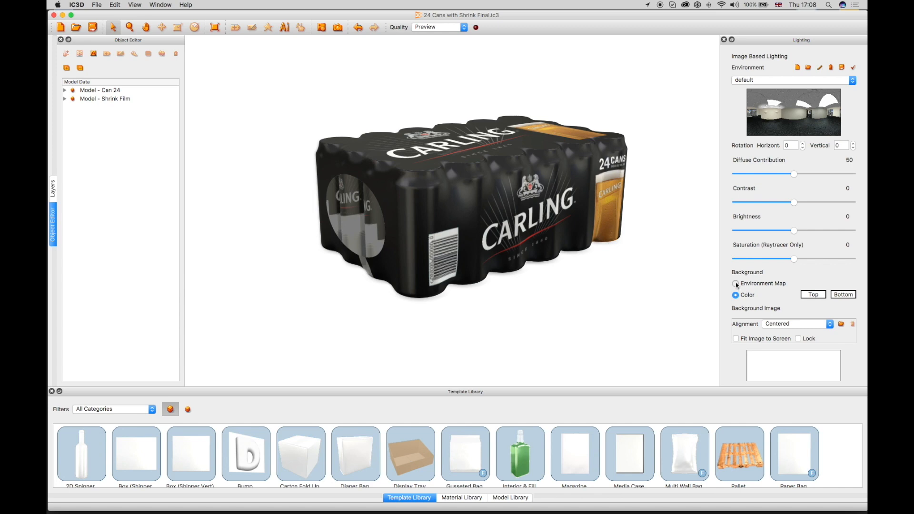
{"action": "left_click", "coordinate": [735, 284]}
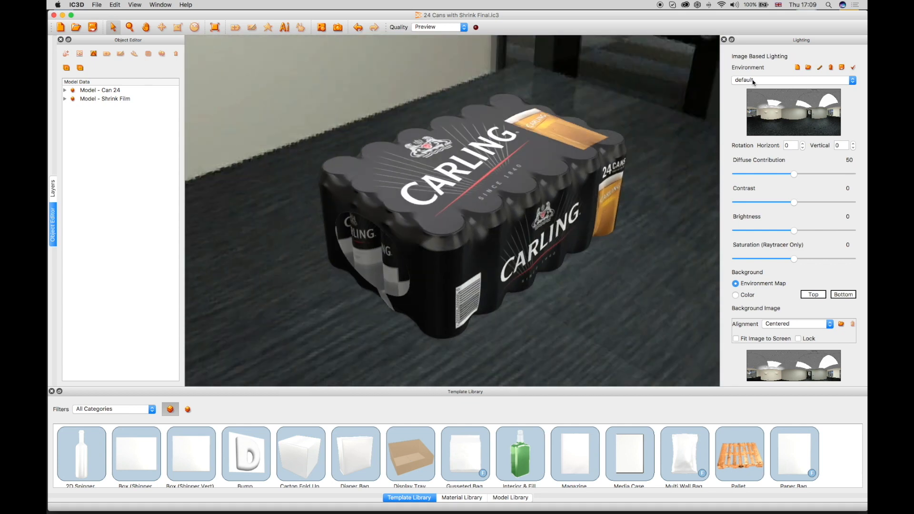
Use the Food Store Wines environment with diffuse contribution 52 and brightness -3
{"action": "left_click", "coordinate": [791, 80]}
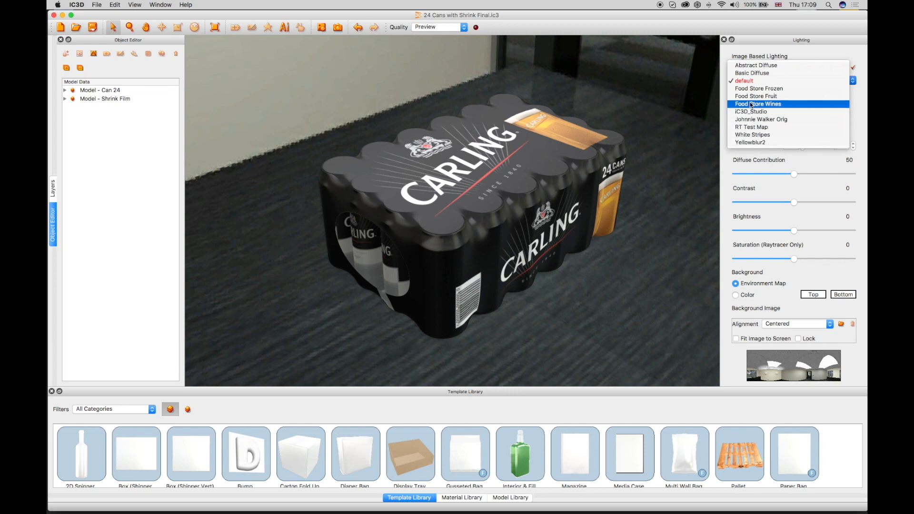
{"action": "left_click", "coordinate": [757, 104]}
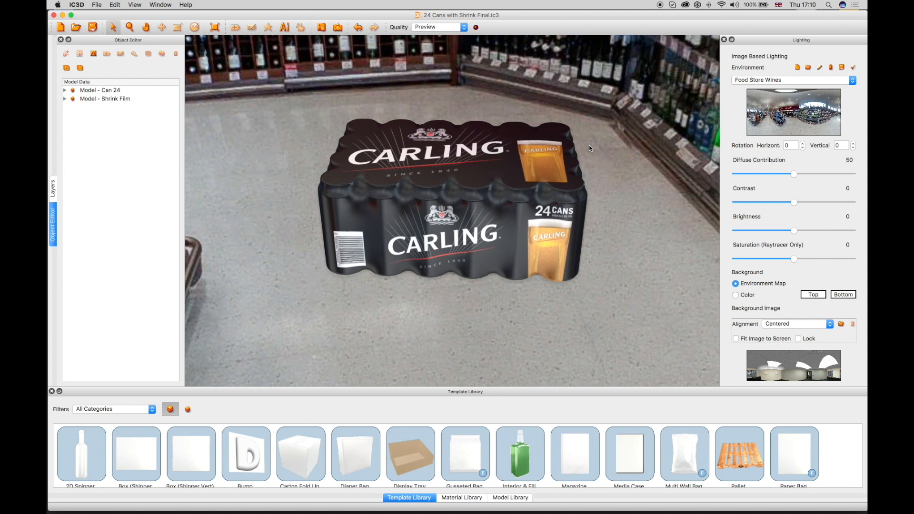
{"action": "left_click_drag", "start_coordinate": [794, 174], "coordinate": [786, 173]}
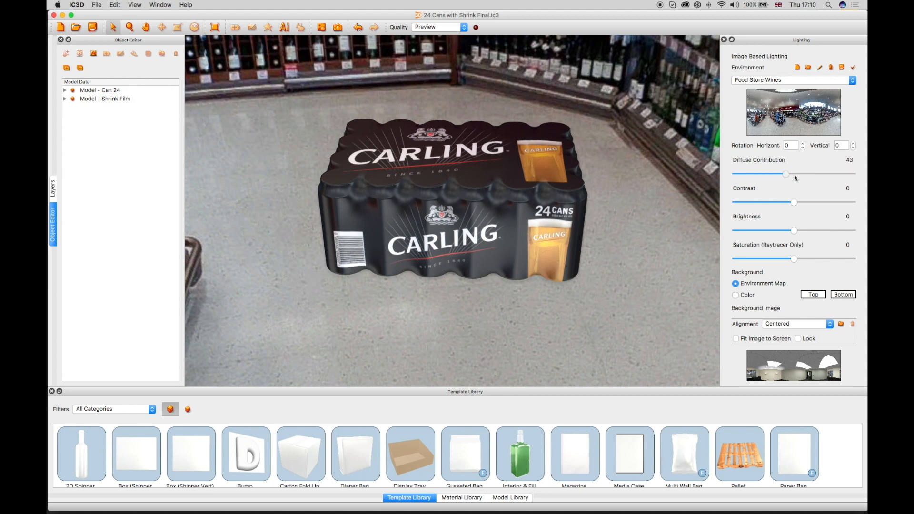
{"action": "left_click_drag", "start_coordinate": [792, 202], "coordinate": [802, 202]}
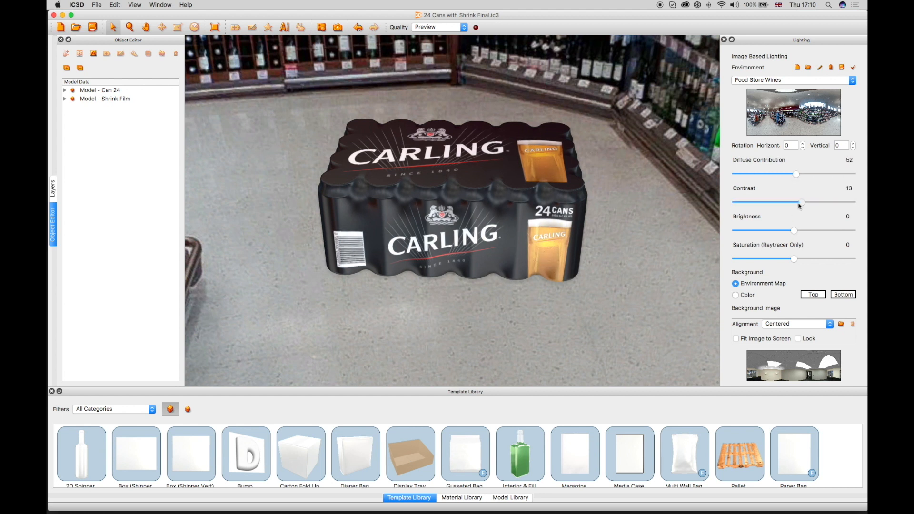
{"action": "left_click_drag", "start_coordinate": [794, 231], "coordinate": [840, 231]}
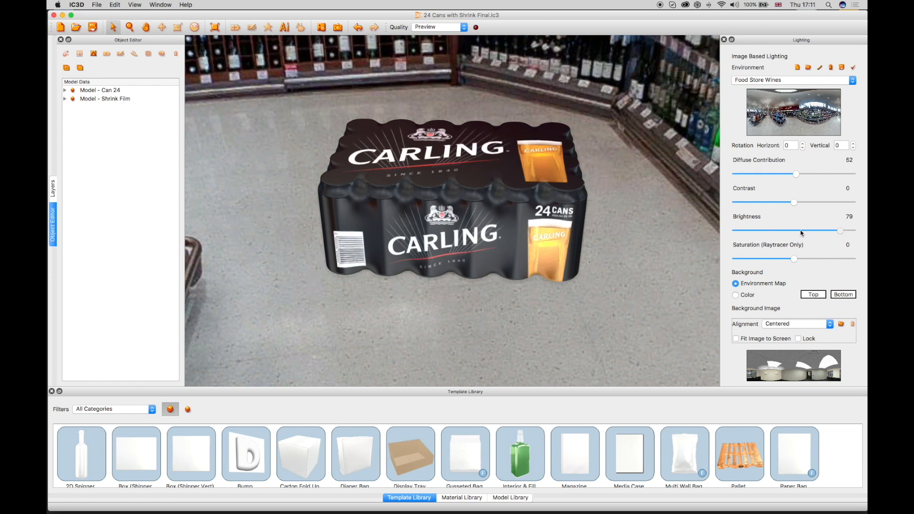
{"action": "left_click_drag", "start_coordinate": [839, 231], "coordinate": [793, 231]}
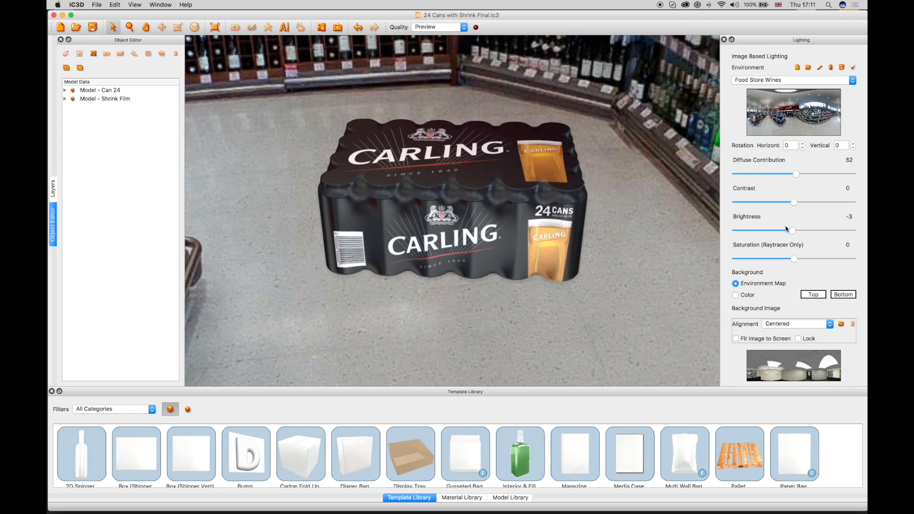
{"action": "left_click", "coordinate": [161, 5]}
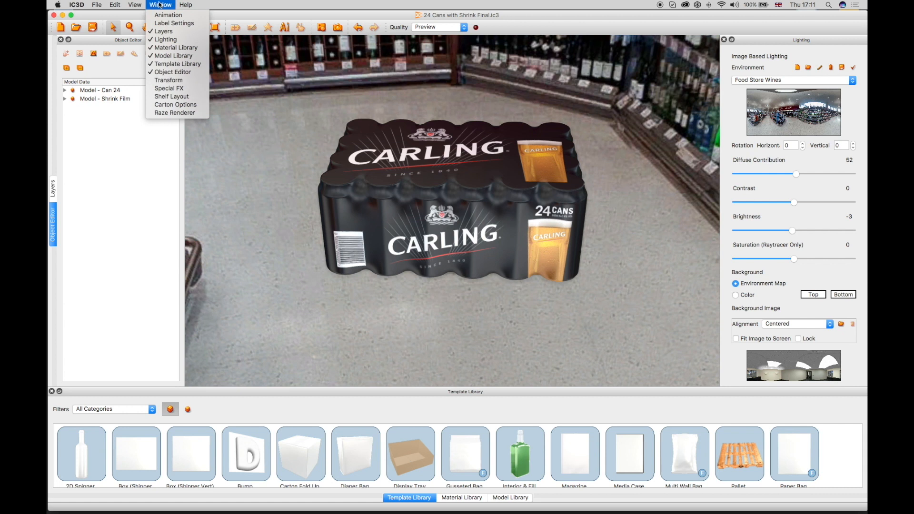
{"action": "mouse_move", "coordinate": [169, 82]}
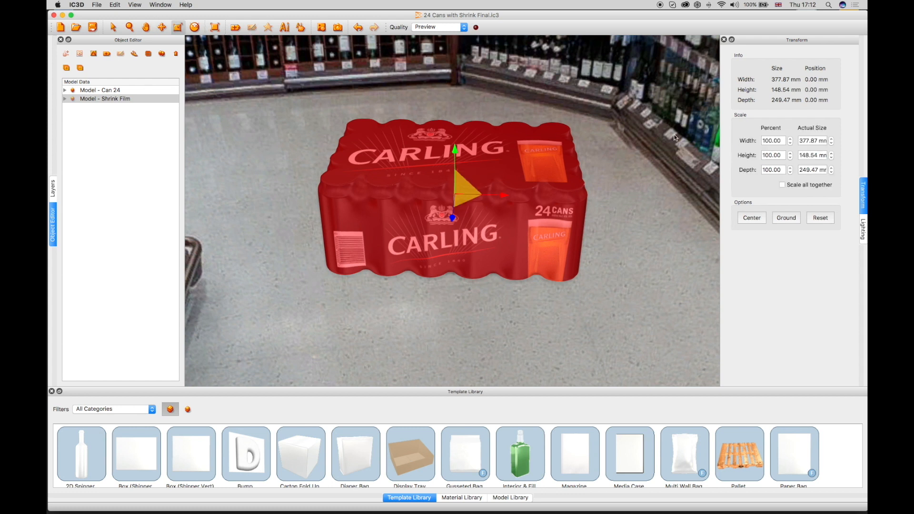
{"action": "mouse_move", "coordinate": [464, 54]}
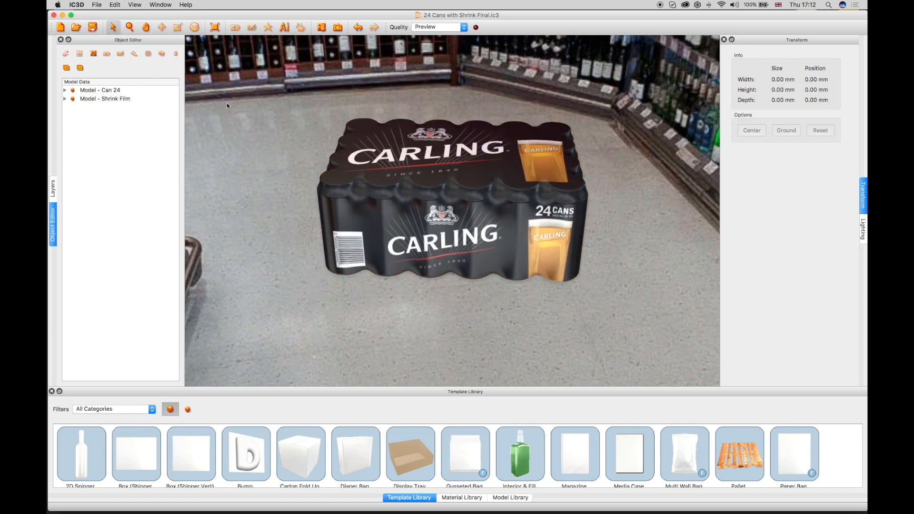
Use the menu bar to show the untitled Blue Bottle scene on the wine aisle backdrop
{"action": "left_click", "coordinate": [160, 4]}
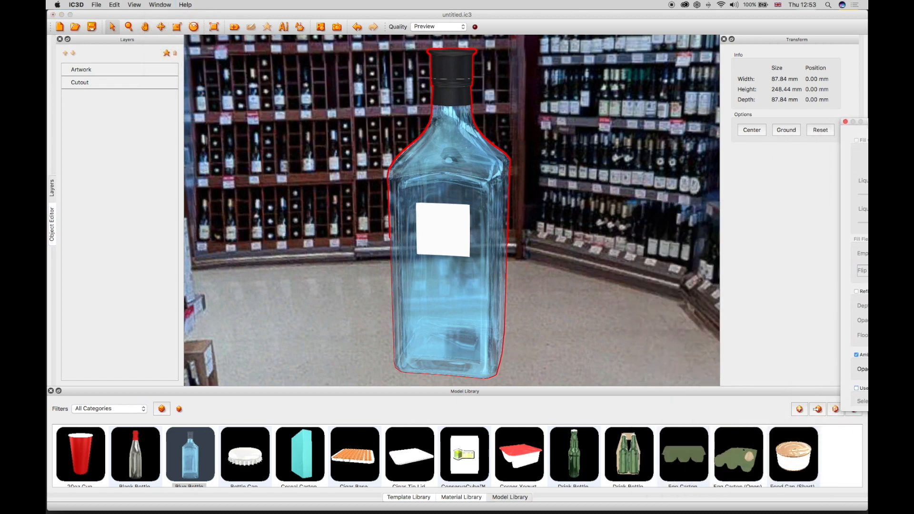
Drag BottleGlassMatl's Transparency in the Special FX Material Editor, then load the Sumol shelf scene
{"action": "left_click", "coordinate": [864, 184]}
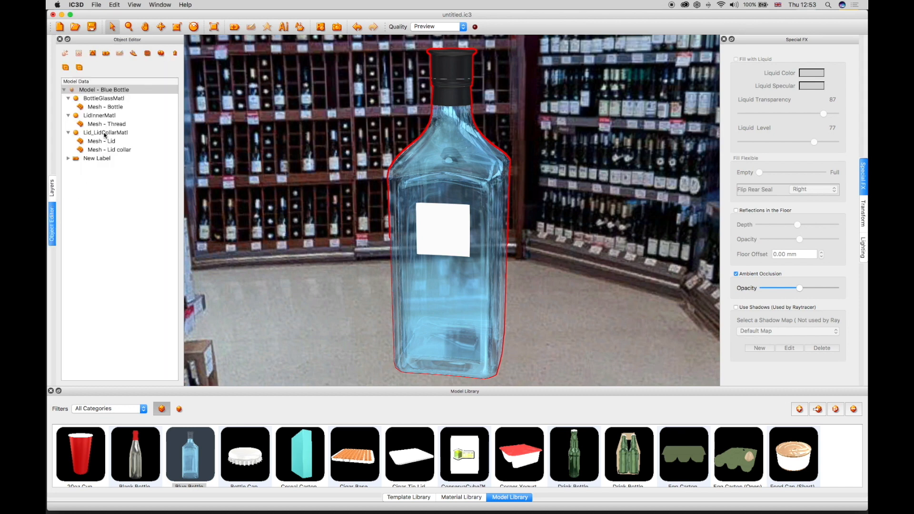
{"action": "double_click", "coordinate": [104, 98]}
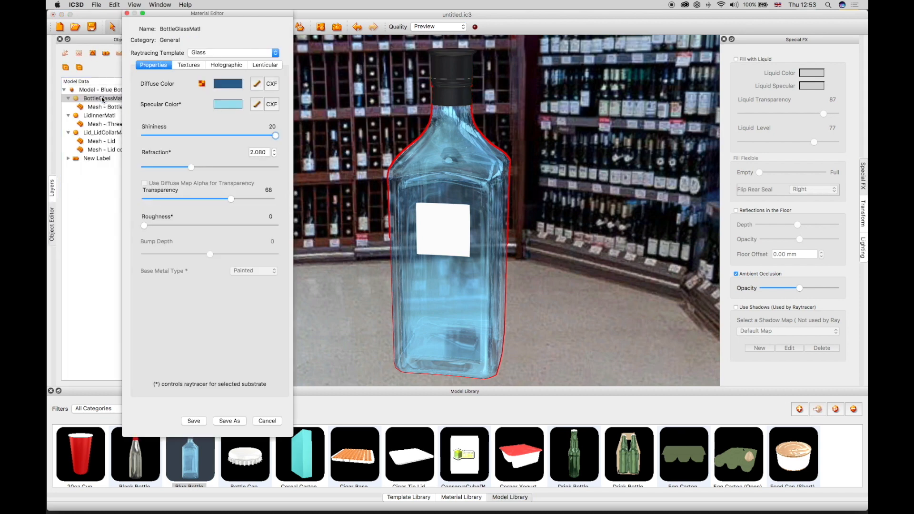
{"action": "mouse_move", "coordinate": [231, 202]}
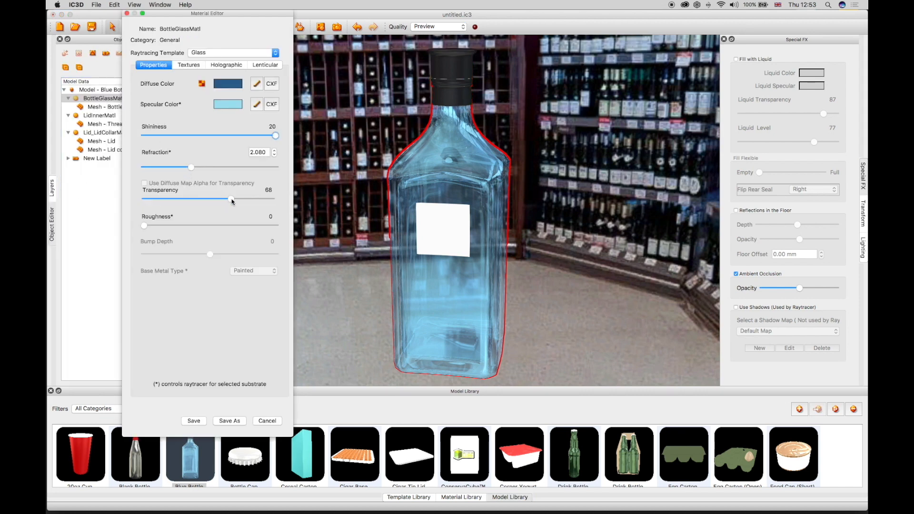
{"action": "left_click_drag", "start_coordinate": [231, 200], "coordinate": [199, 199]}
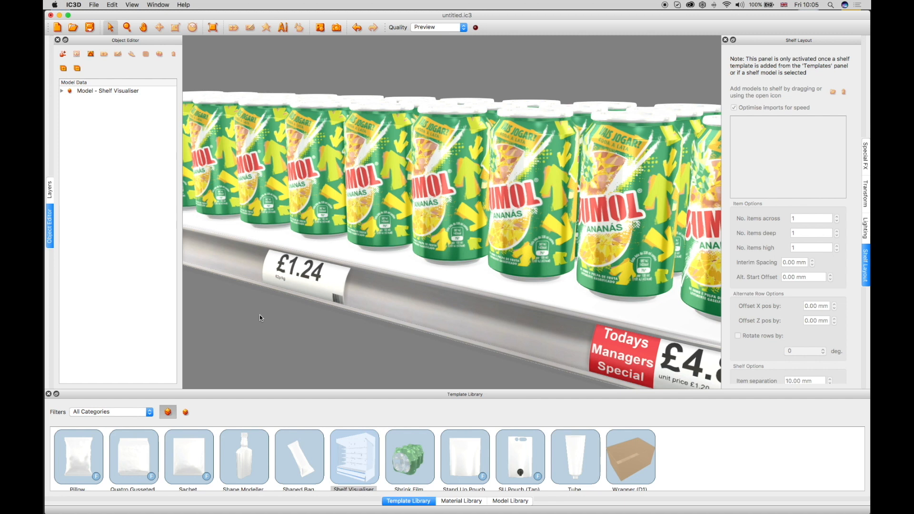
{"action": "mouse_move", "coordinate": [73, 196]}
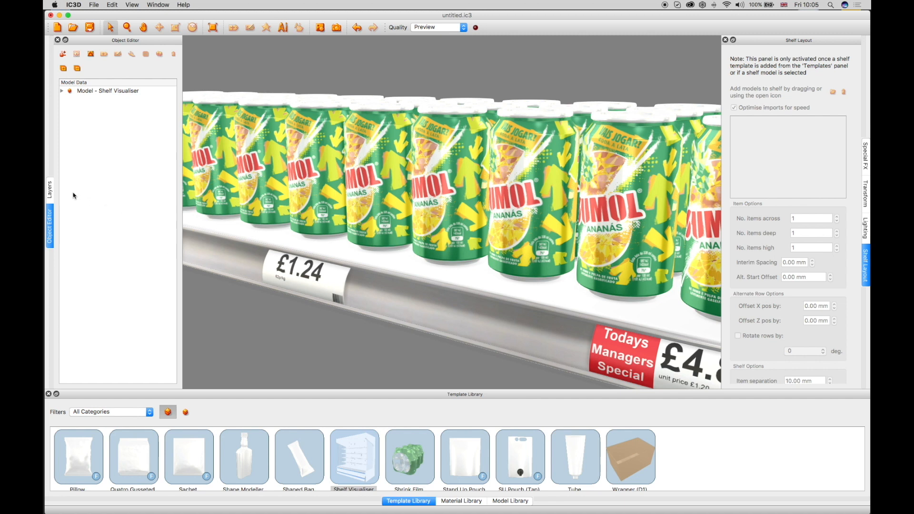
{"action": "left_click", "coordinate": [73, 5]}
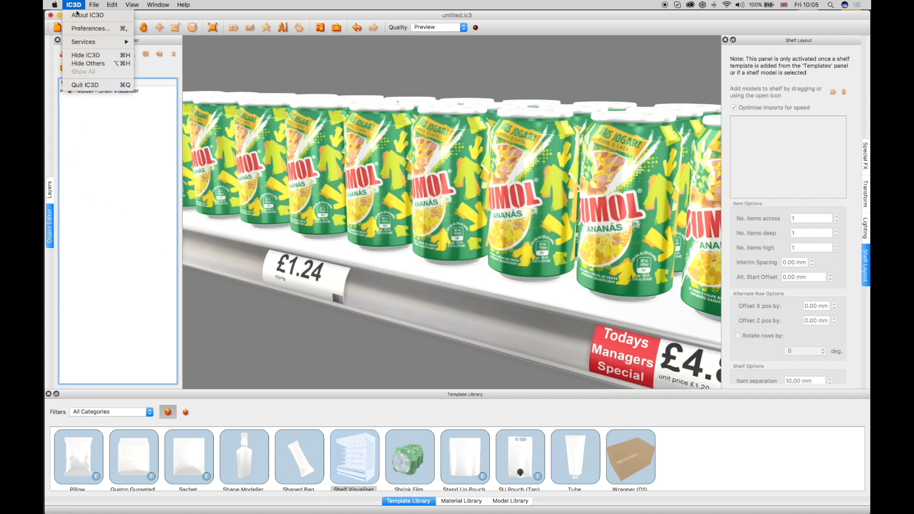
Review Preferences, keeping System Units at Metric and update checks At Startup
{"action": "left_click", "coordinate": [90, 28]}
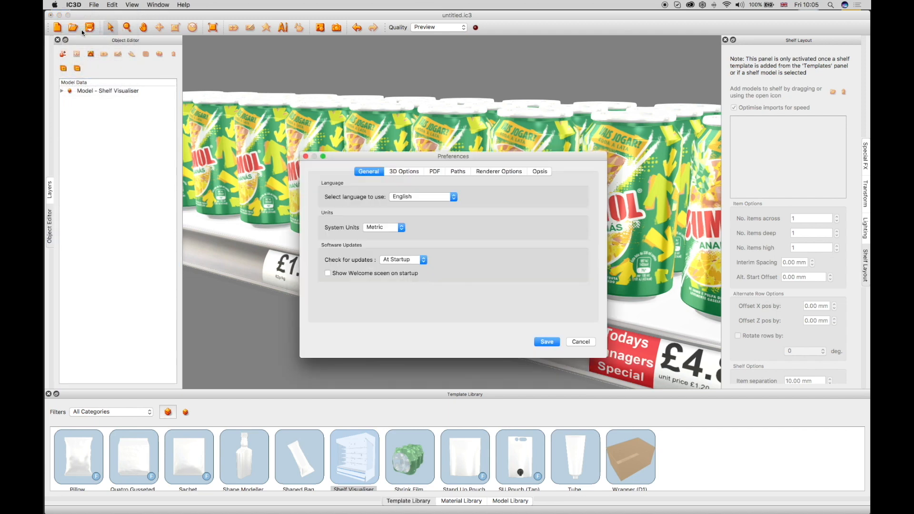
{"action": "mouse_move", "coordinate": [348, 237]}
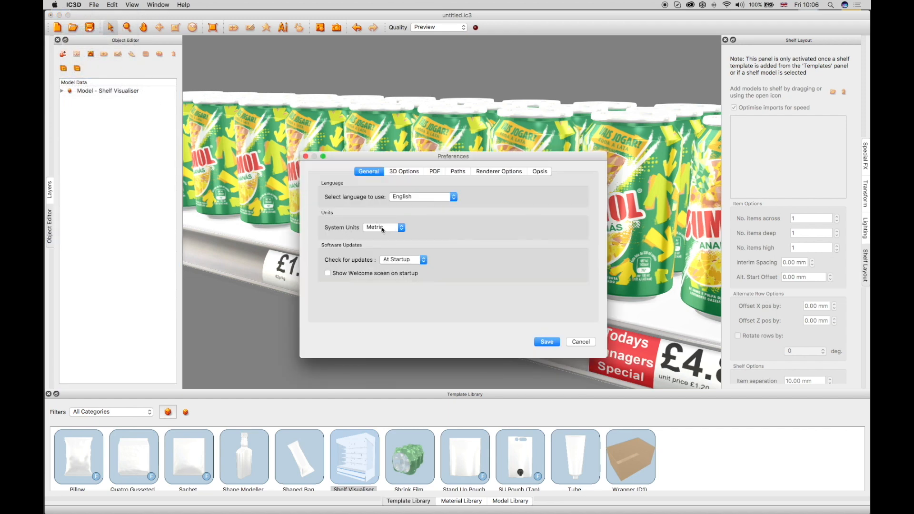
{"action": "left_click", "coordinate": [381, 228]}
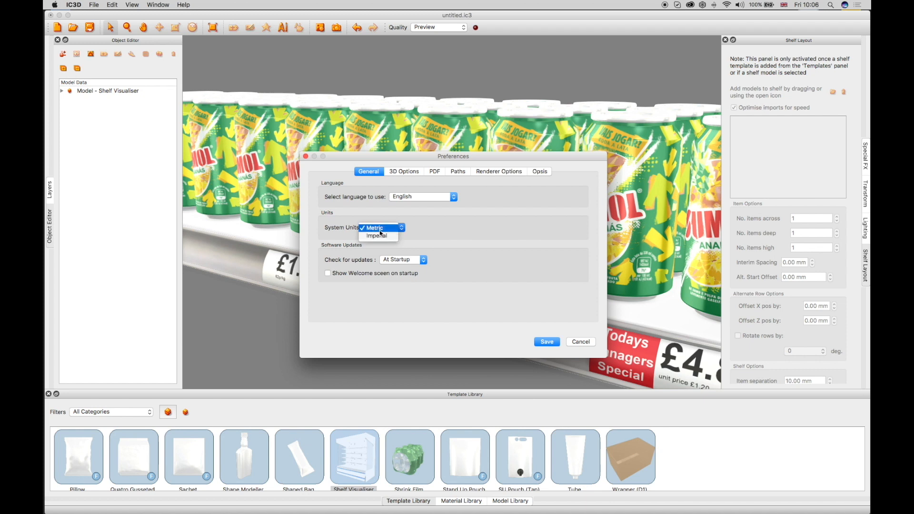
{"action": "left_click", "coordinate": [402, 260]}
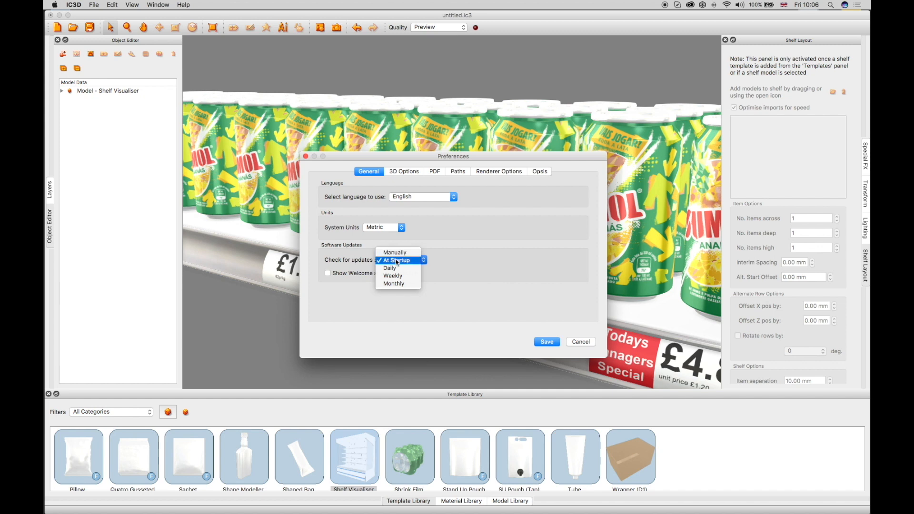
{"action": "mouse_move", "coordinate": [390, 268]}
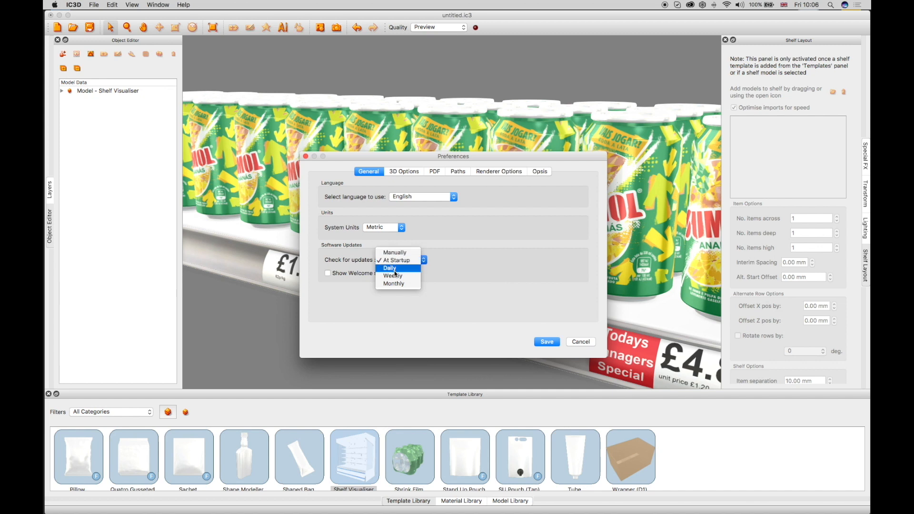
{"action": "mouse_move", "coordinate": [394, 283]}
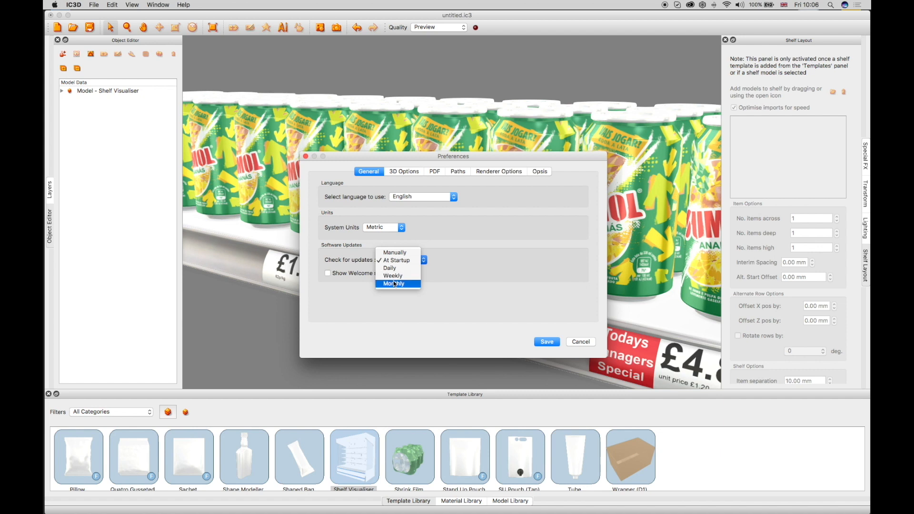
{"action": "left_click", "coordinate": [397, 260]}
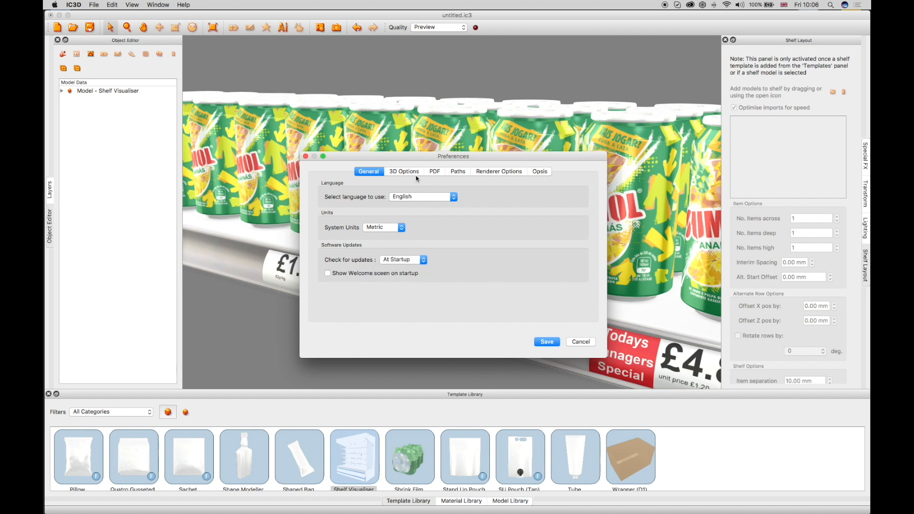
Keep 3D Options texture quality at Preview and close Preferences
{"action": "left_click", "coordinate": [403, 171]}
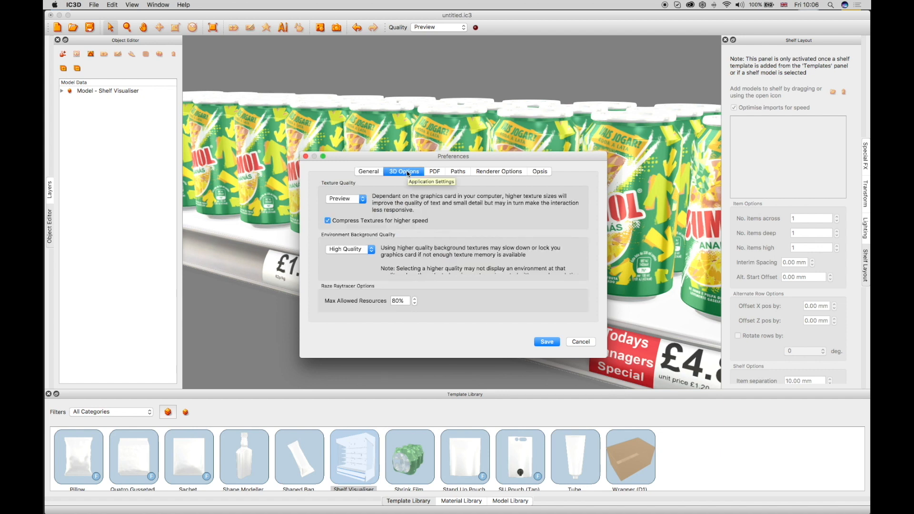
{"action": "left_click", "coordinate": [344, 199]}
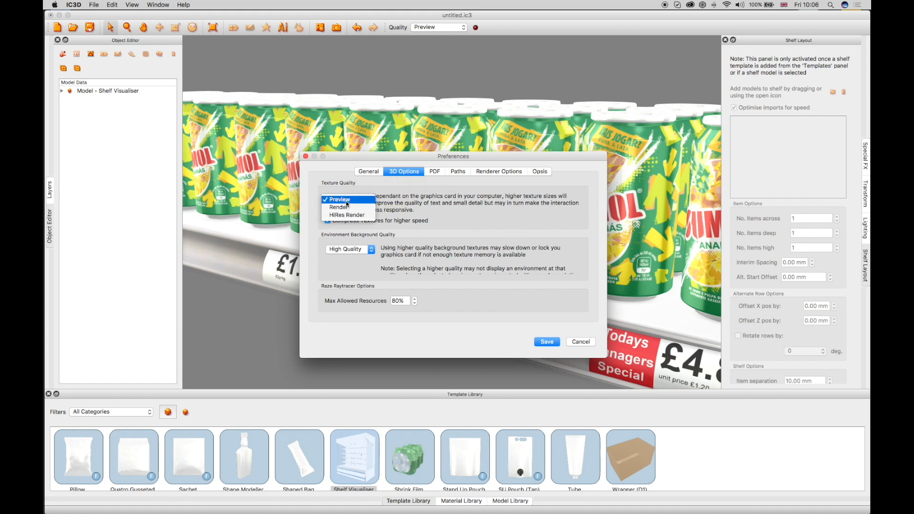
{"action": "left_click", "coordinate": [340, 199]}
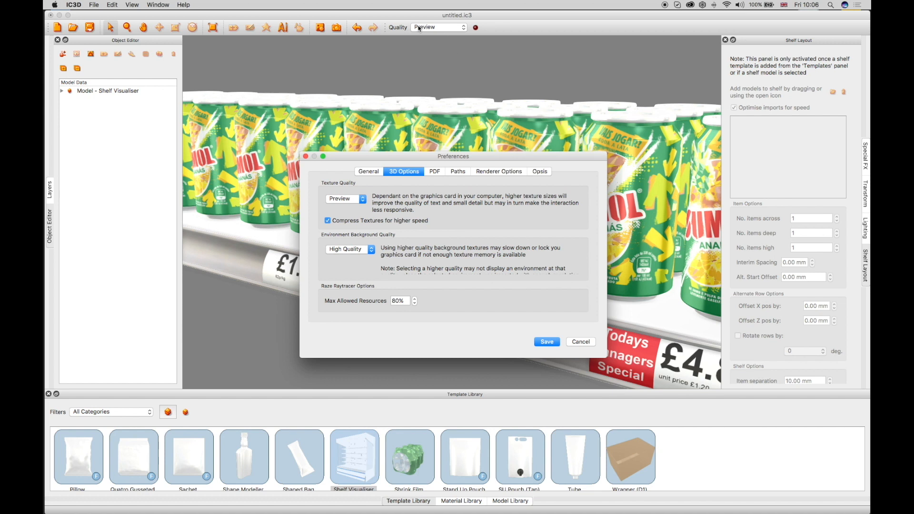
{"action": "left_click", "coordinate": [547, 342]}
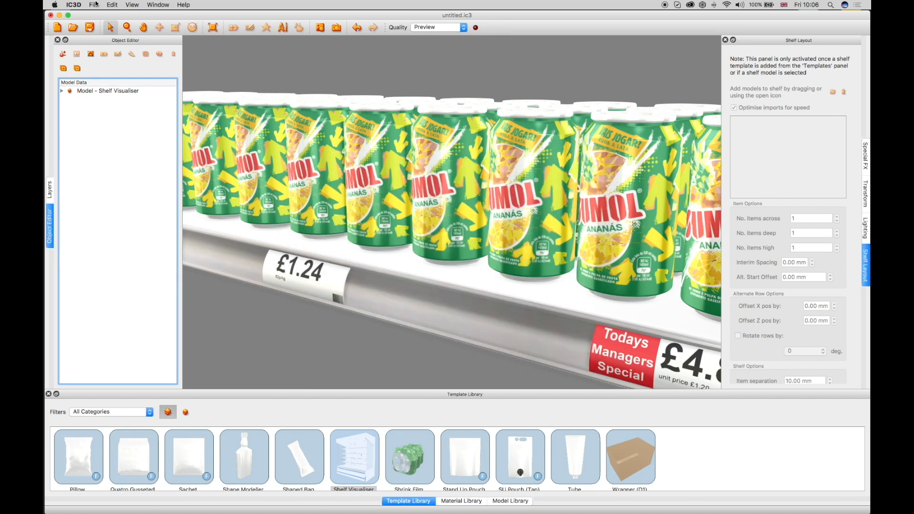
{"action": "left_click", "coordinate": [93, 5]}
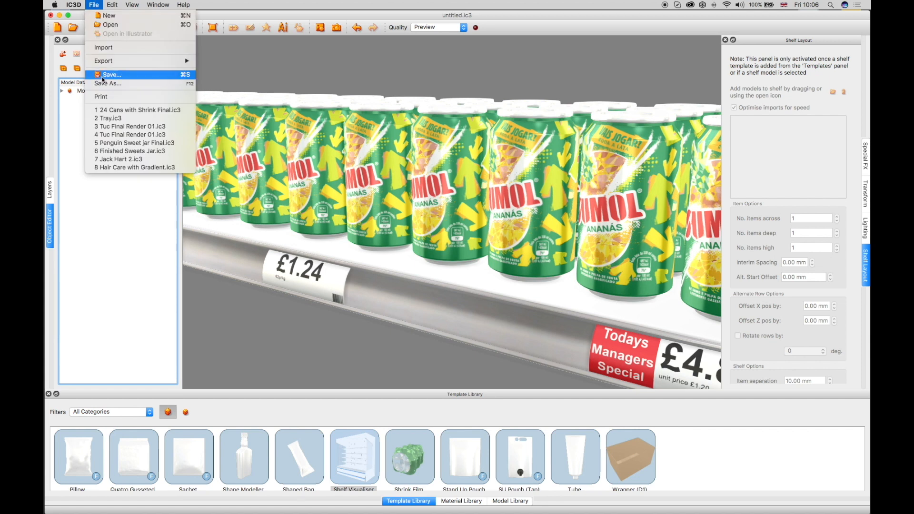
{"action": "mouse_move", "coordinate": [137, 110]}
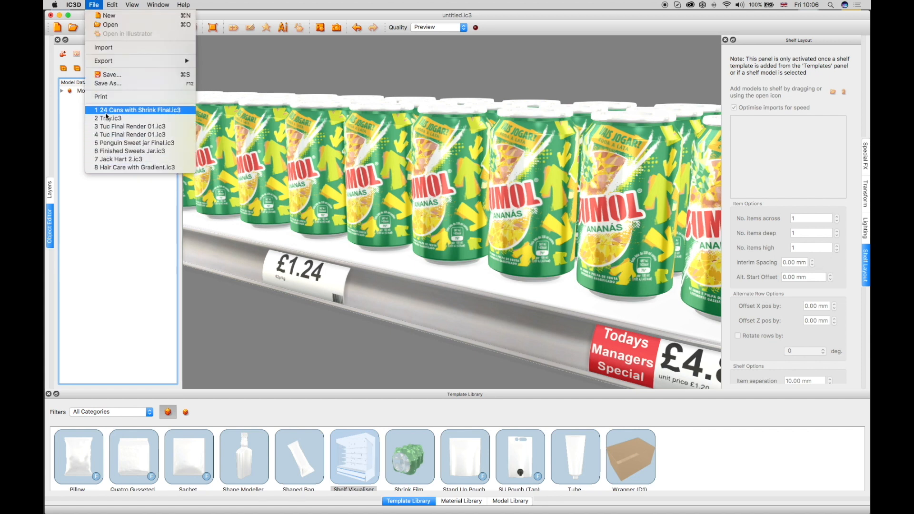
{"action": "mouse_move", "coordinate": [108, 15]}
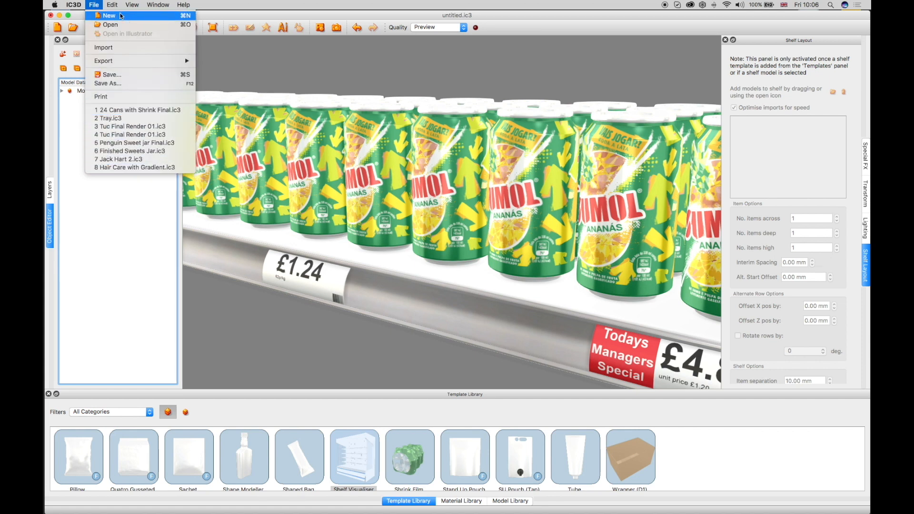
{"action": "mouse_move", "coordinate": [119, 39]}
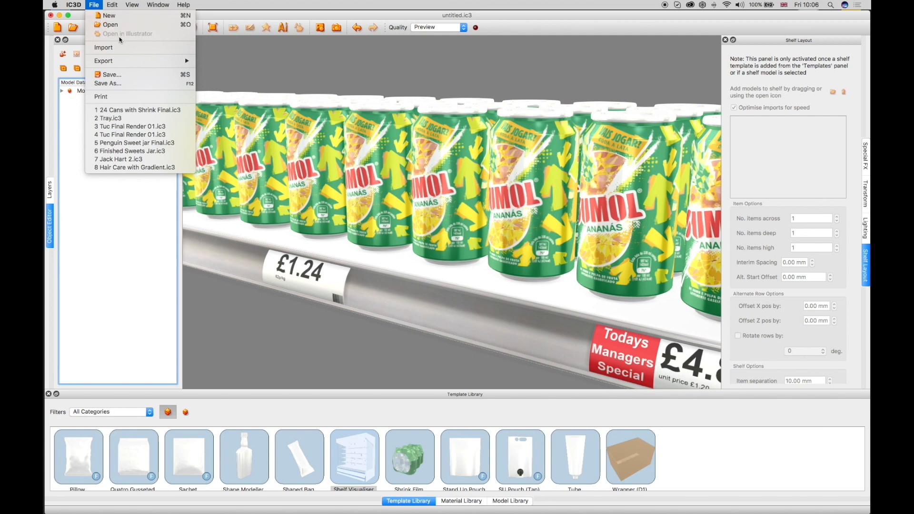
{"action": "mouse_move", "coordinate": [107, 83]}
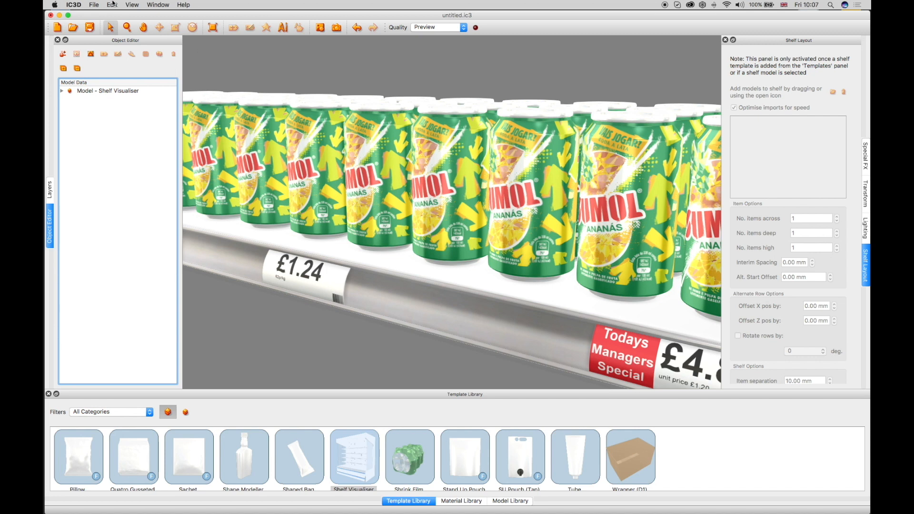
Browse the Edit menu, then pick a standard view showing the 98p offer tag
{"action": "left_click", "coordinate": [111, 4]}
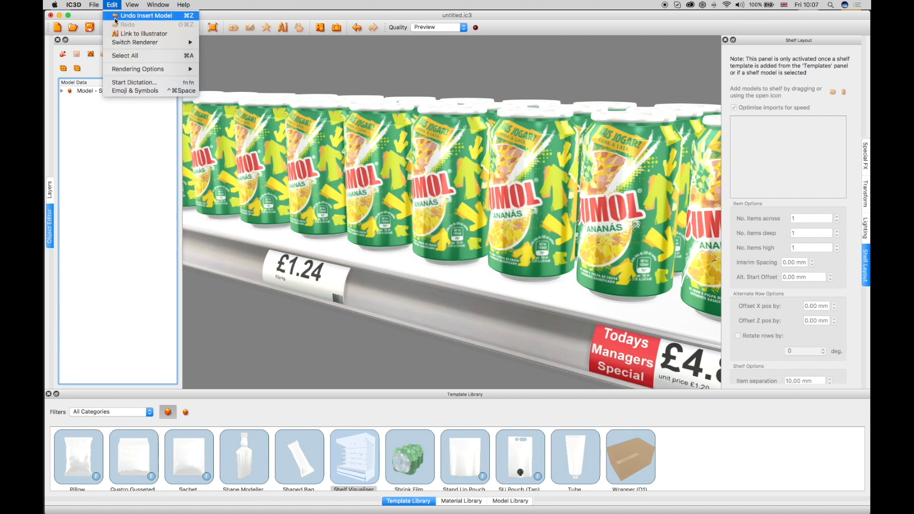
{"action": "mouse_move", "coordinate": [140, 33]}
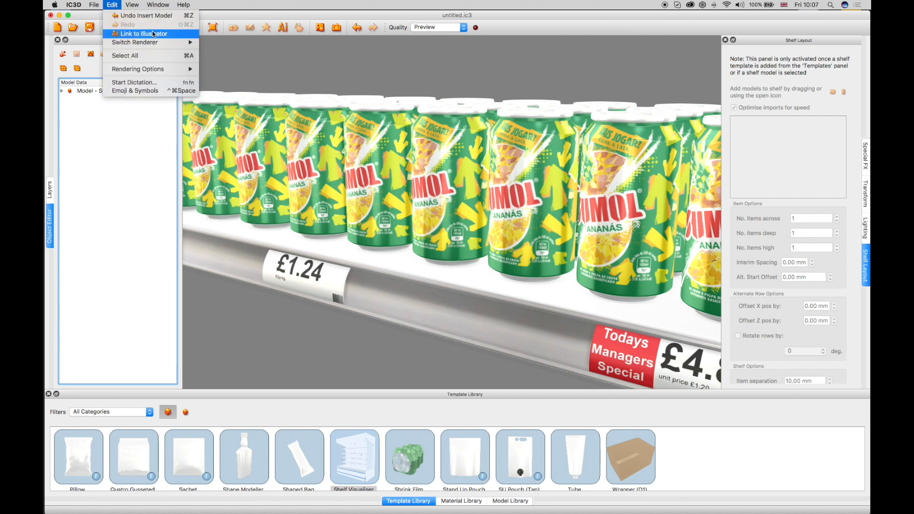
{"action": "left_click", "coordinate": [111, 5]}
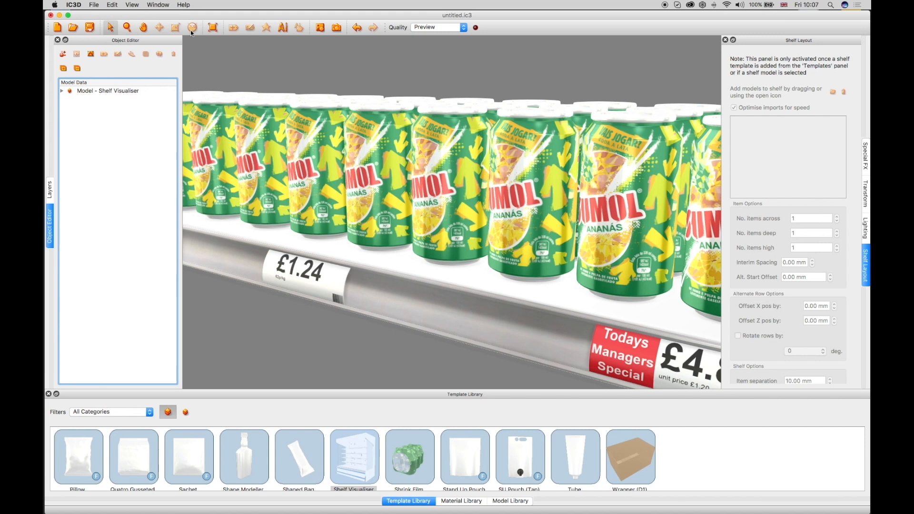
{"action": "left_click", "coordinate": [131, 5]}
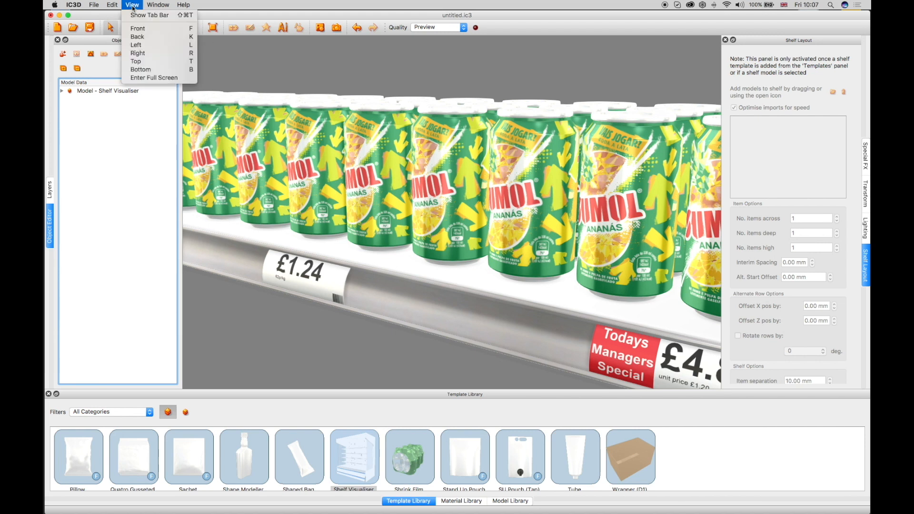
{"action": "mouse_move", "coordinate": [135, 61]}
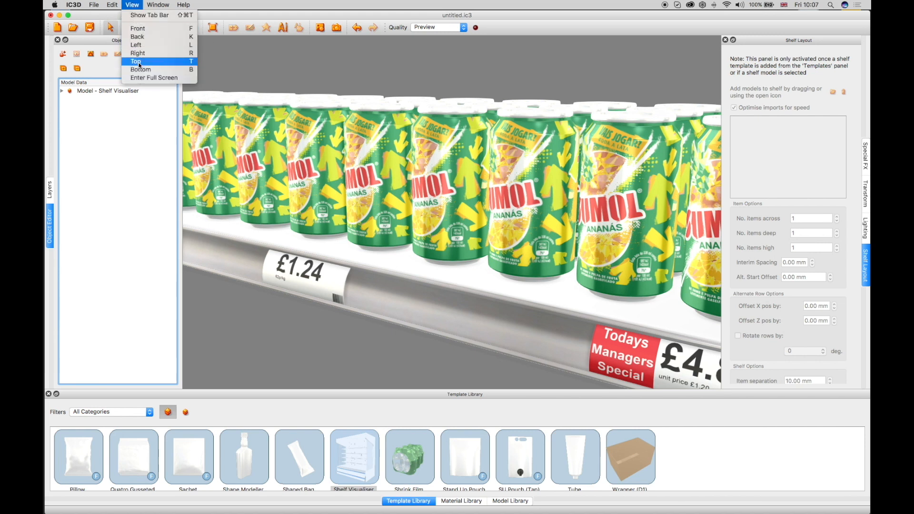
{"action": "mouse_move", "coordinate": [137, 28]}
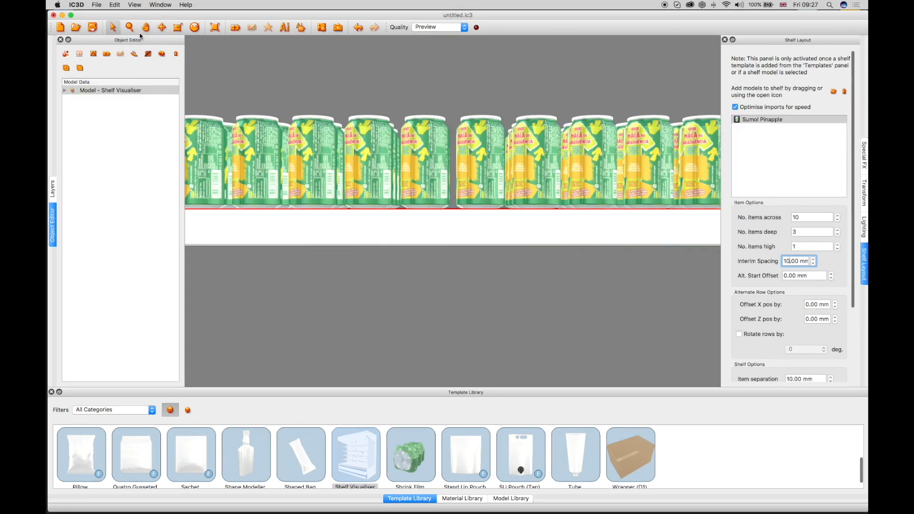
{"action": "left_click", "coordinate": [135, 5]}
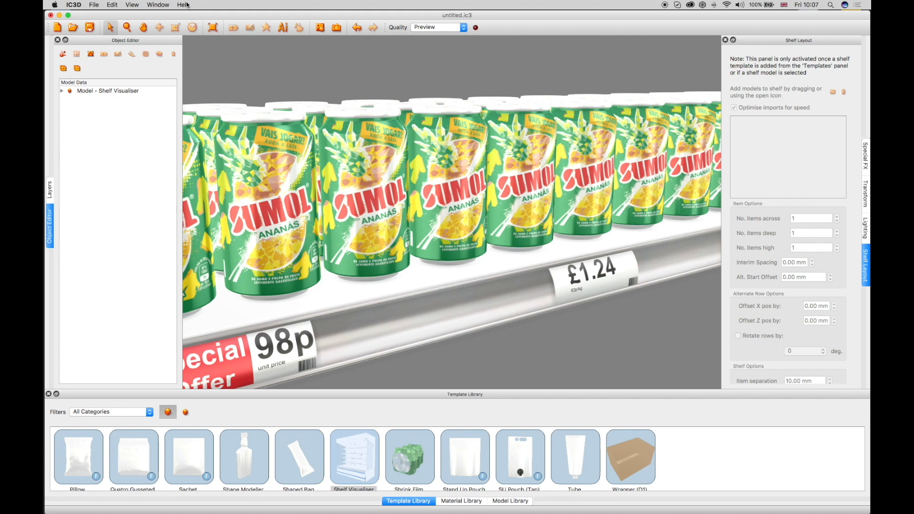
Choose Help > Licensing to view the Unlicensed license type and number
{"action": "left_click", "coordinate": [183, 5]}
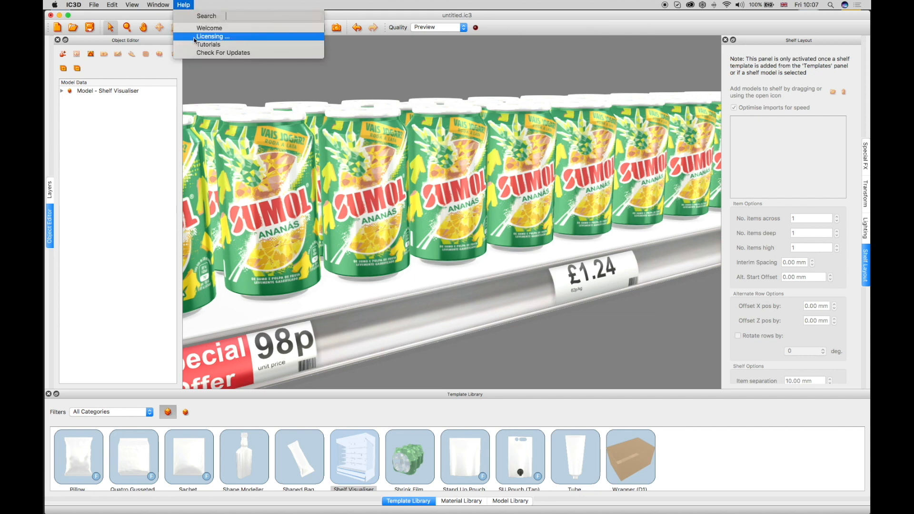
{"action": "left_click", "coordinate": [213, 37]}
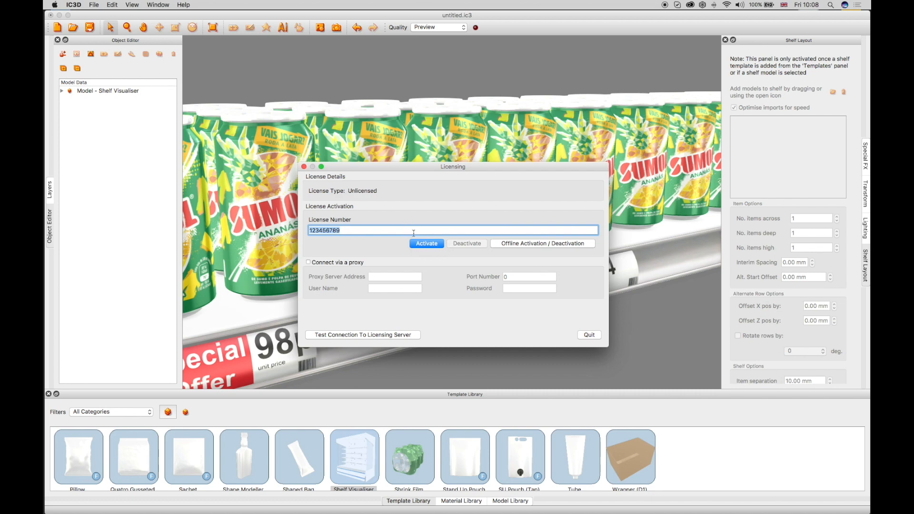
{"action": "mouse_move", "coordinate": [320, 177]}
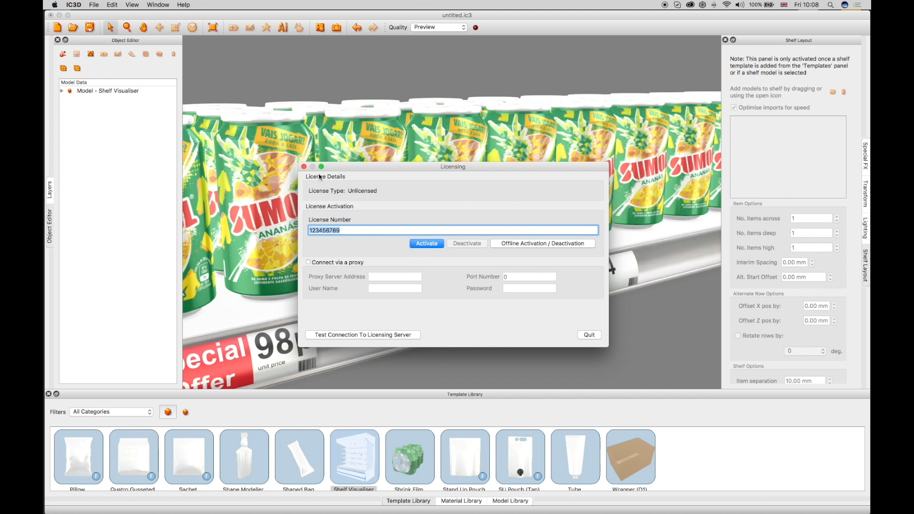